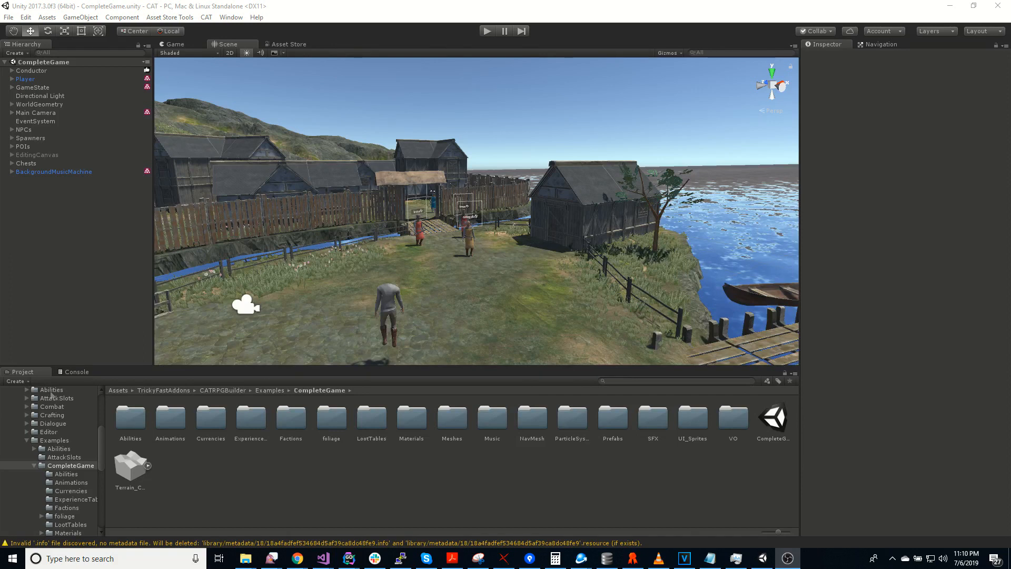
mouse_move(218, 215)
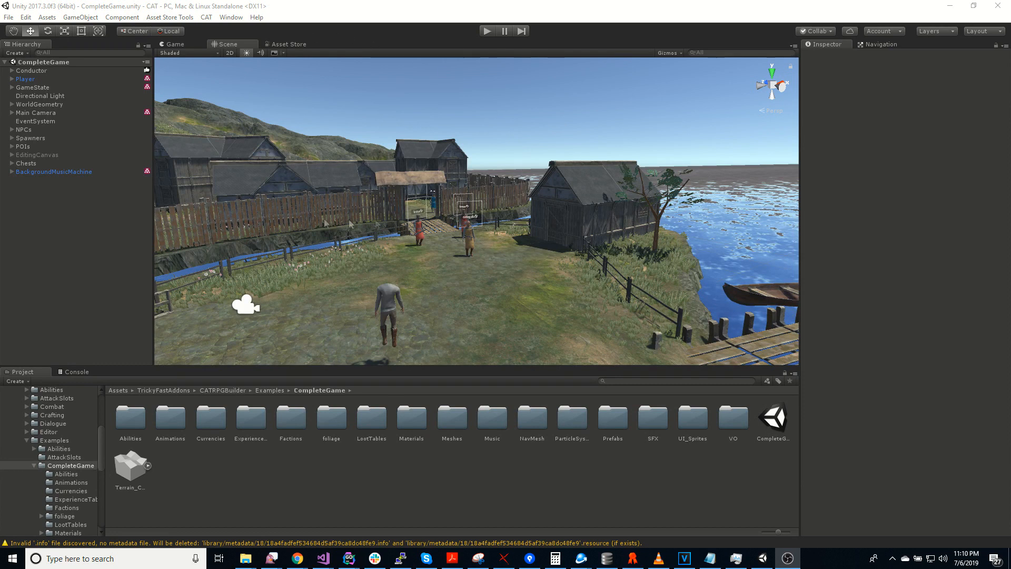
mouse_move(66, 108)
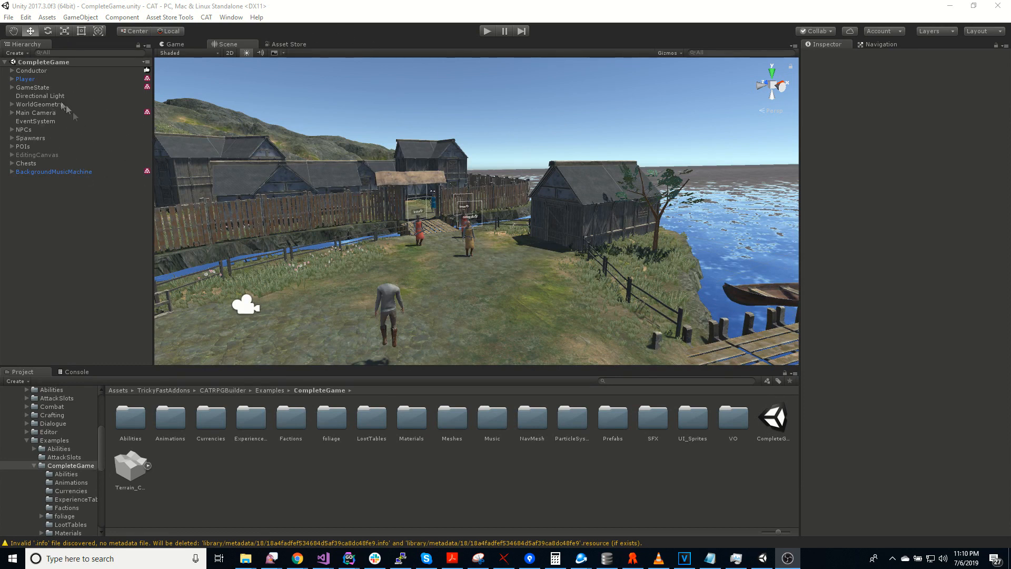
mouse_move(110, 188)
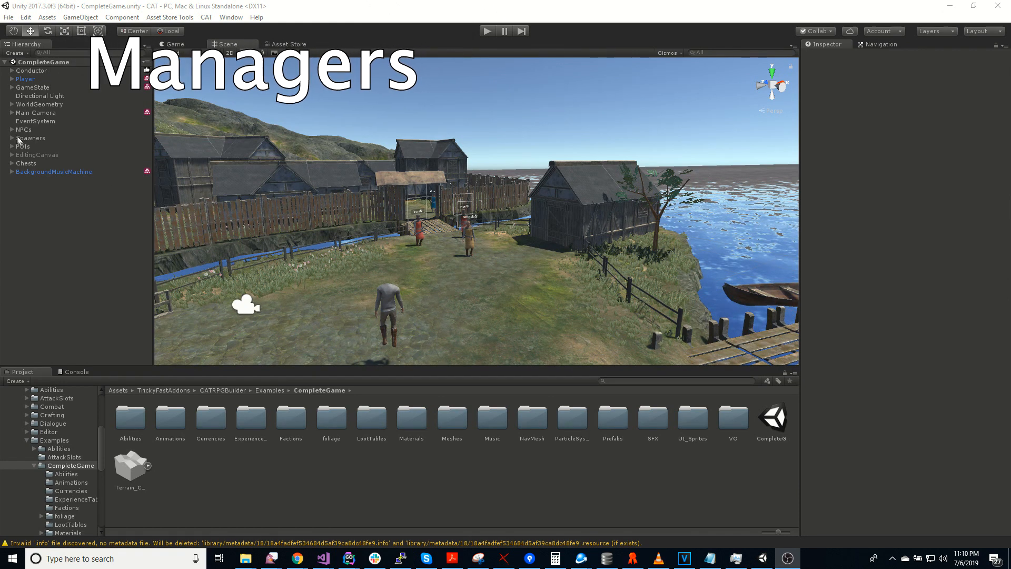
- Select the Player under the expanded NPCs group and scroll through its inventory, ability, combat and faction managers
left_click(12, 130)
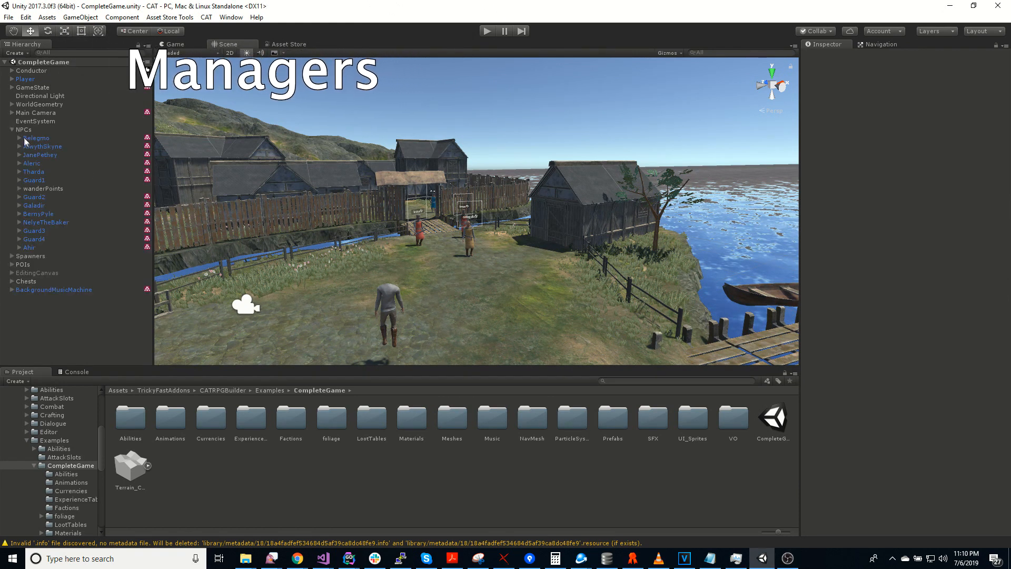
left_click(25, 79)
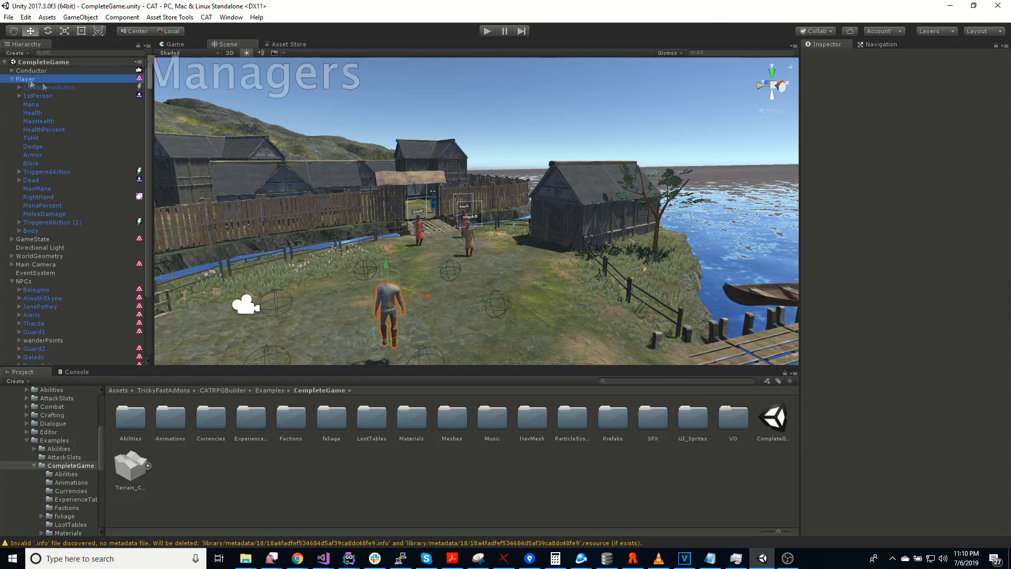
left_click(26, 79)
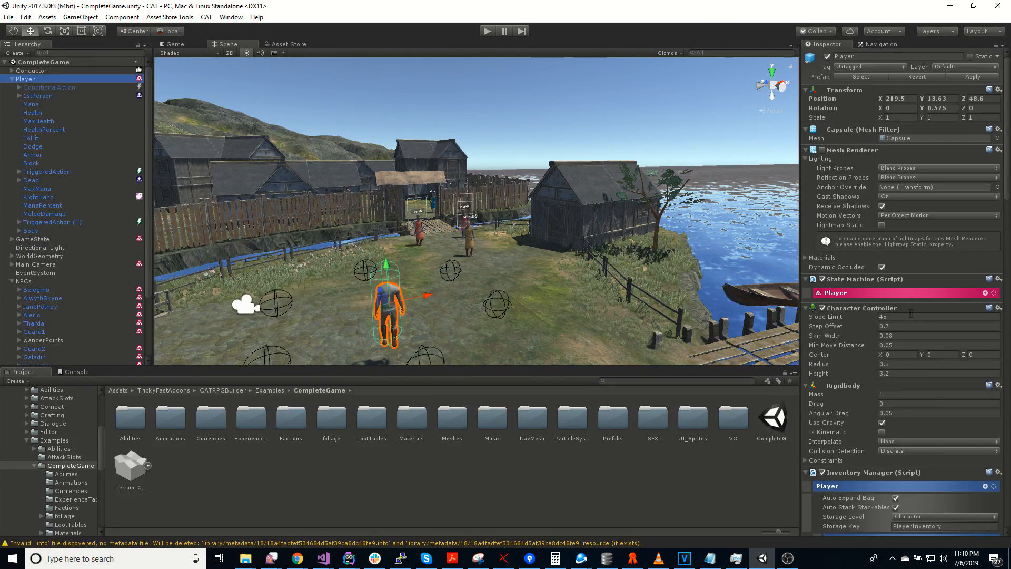
scroll("down", 3)
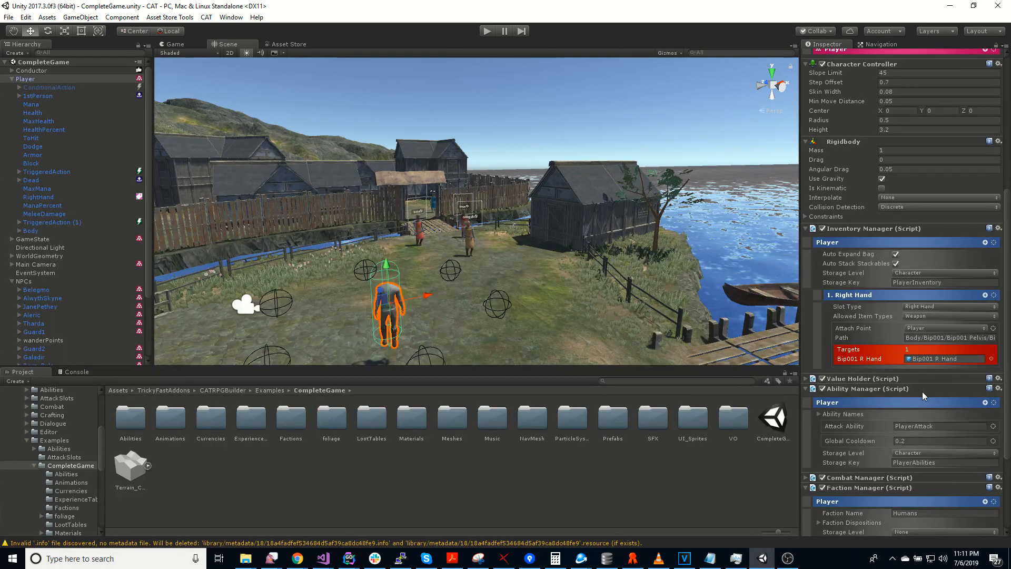
scroll("down", 3)
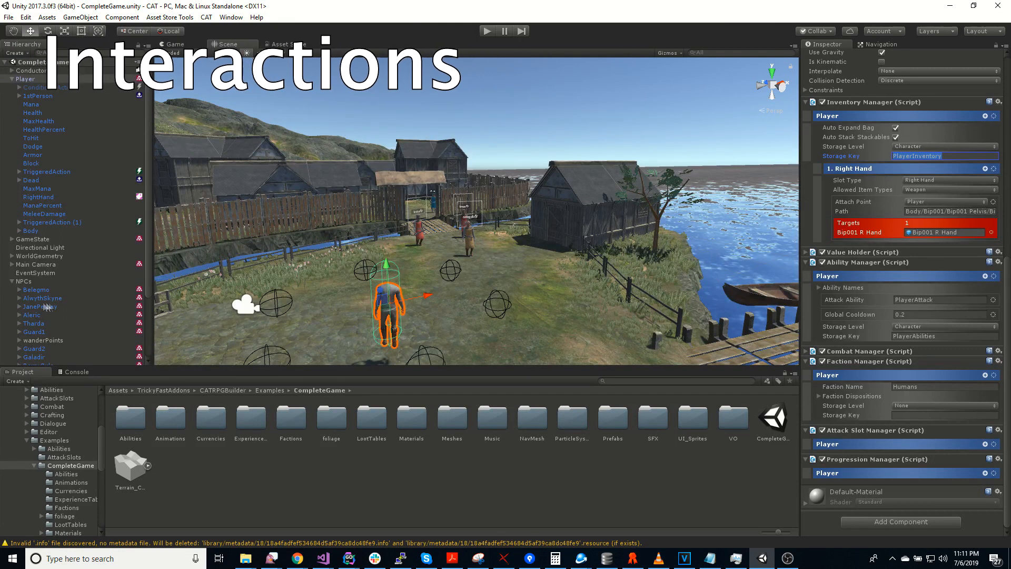
- Expand the NPC Belegmo and show its DialogueInteraction, a Dialogue-type interaction targeting Belegmo
left_click(36, 226)
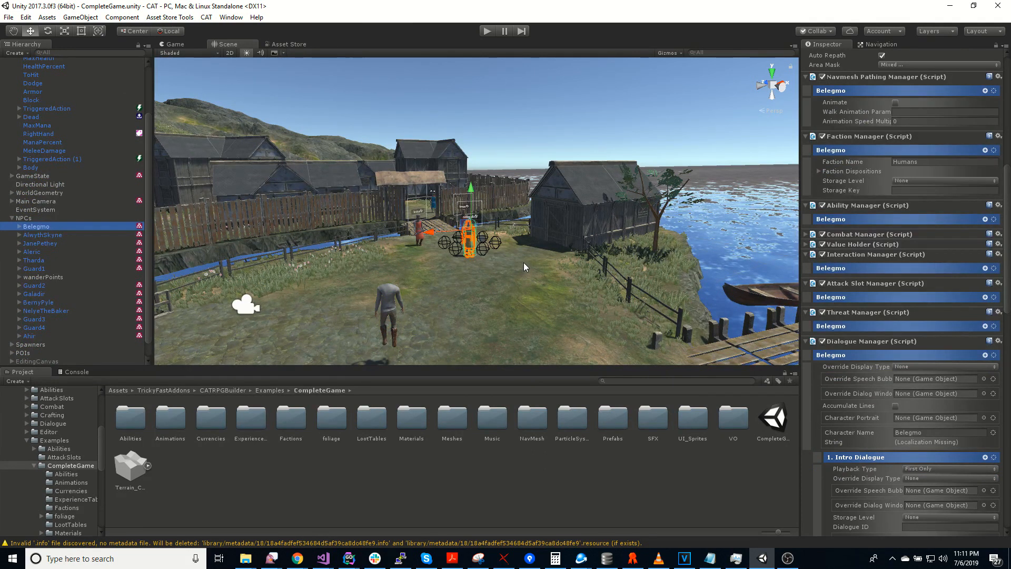
mouse_move(555, 278)
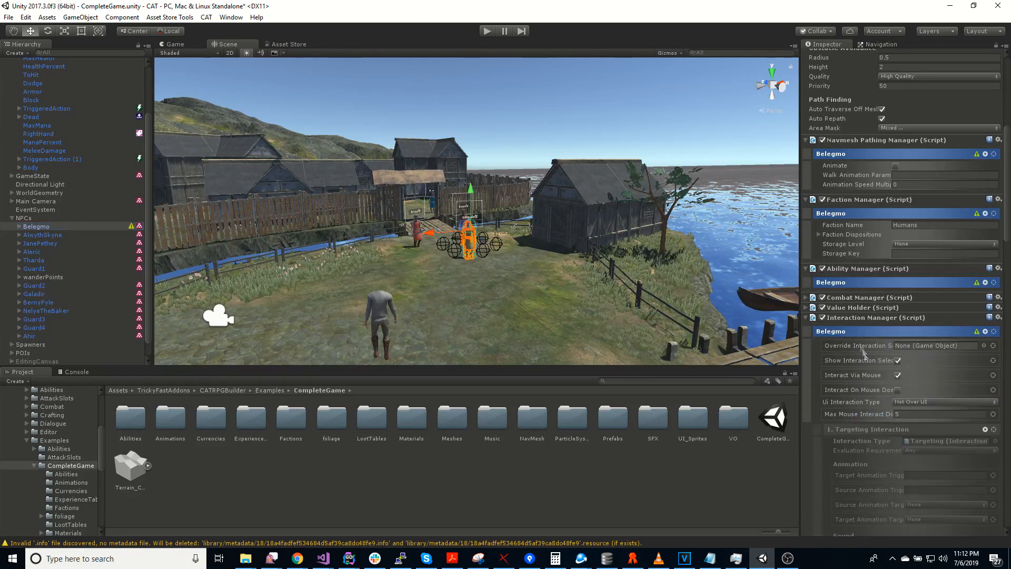
left_click(13, 227)
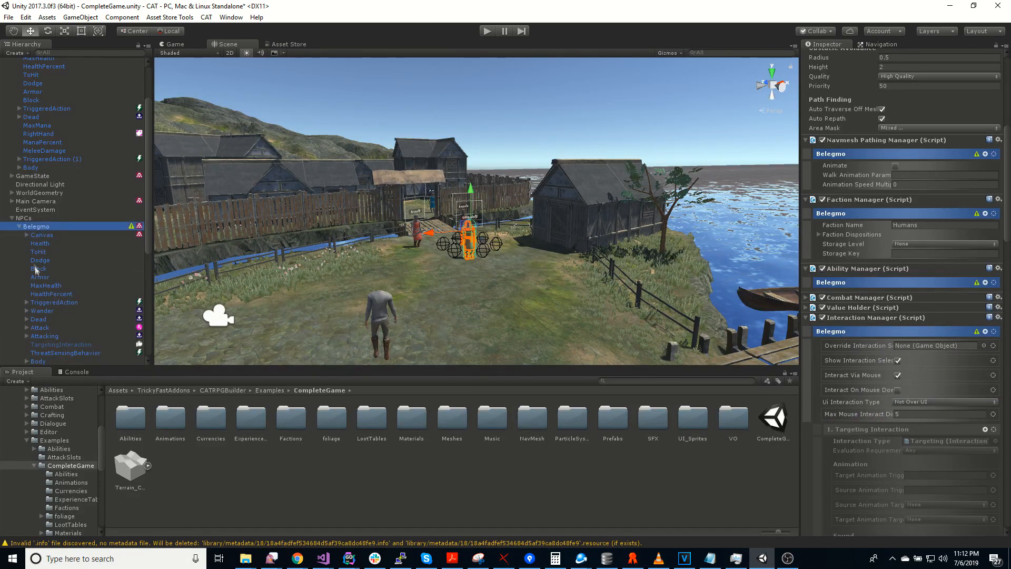
scroll("down", 3)
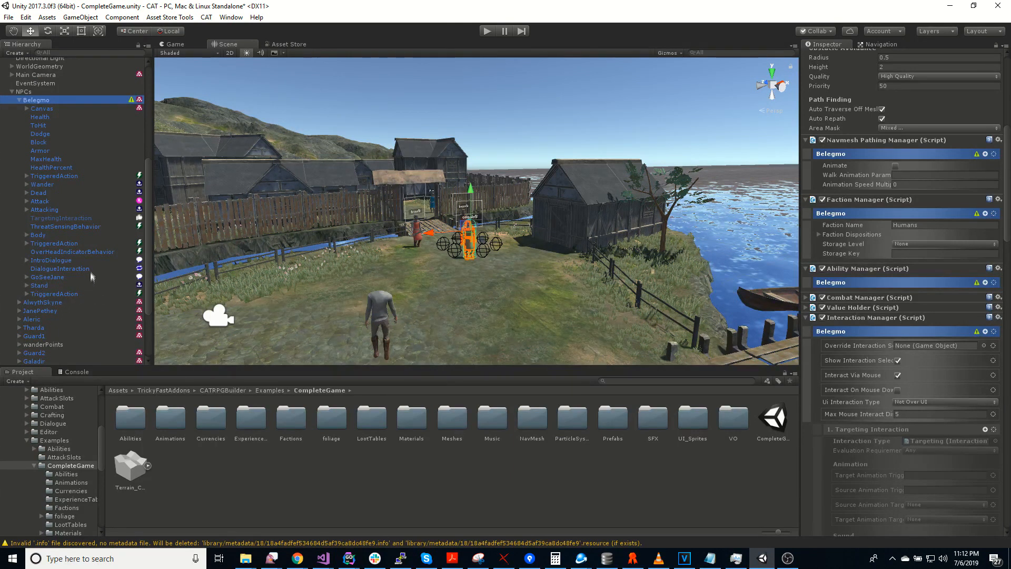
left_click(59, 269)
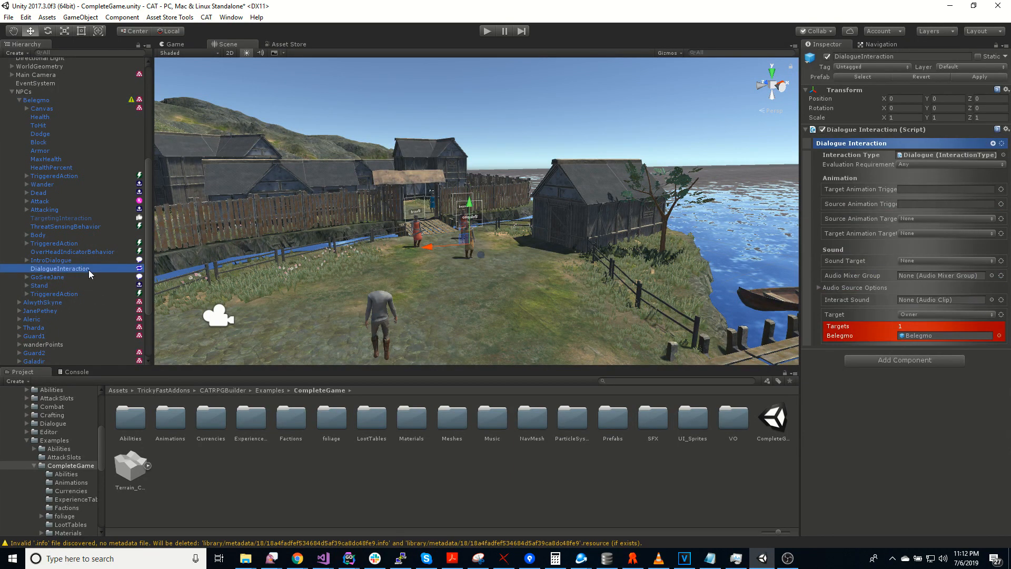
mouse_move(474, 251)
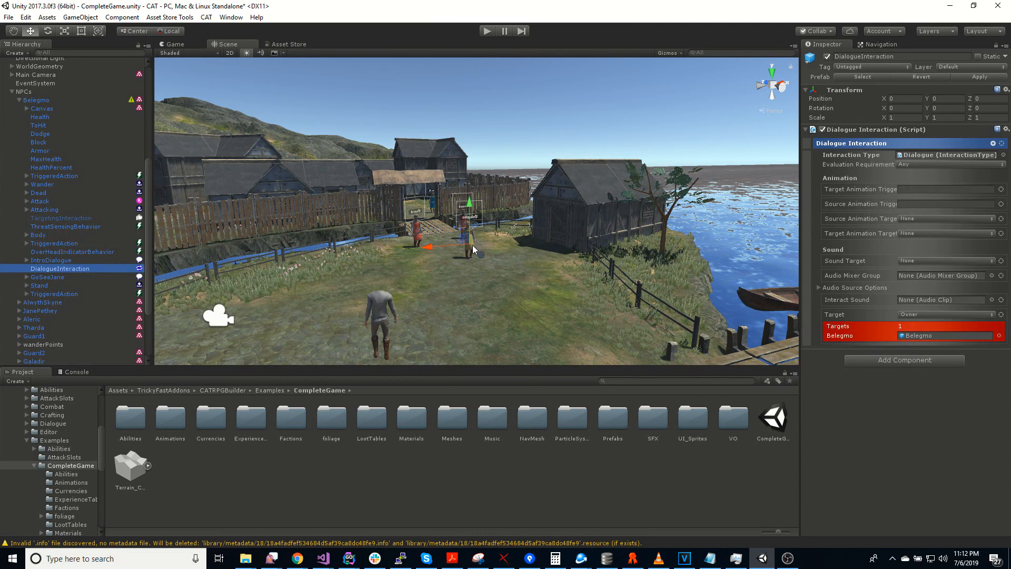
mouse_move(745, 225)
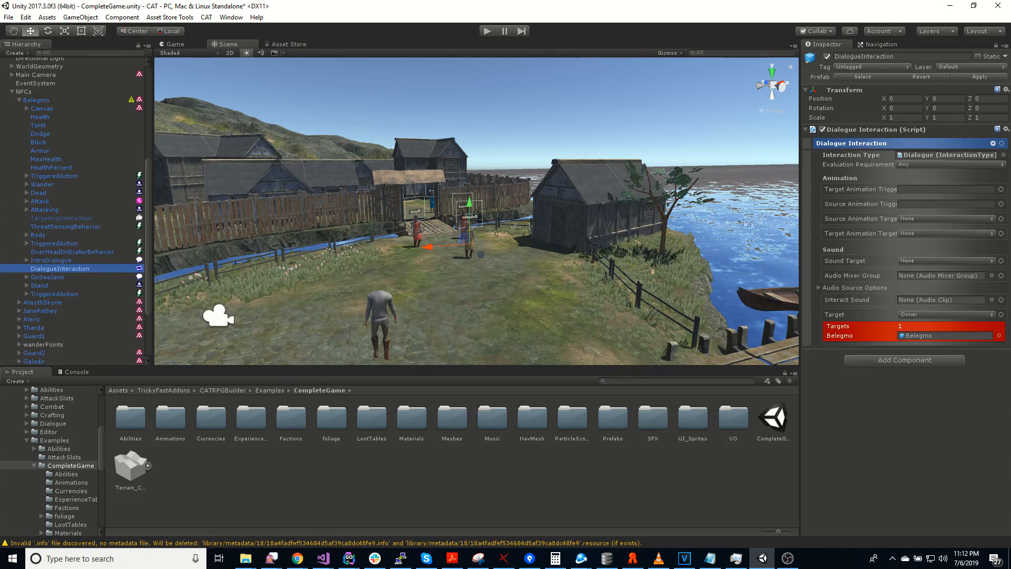
mouse_move(322, 307)
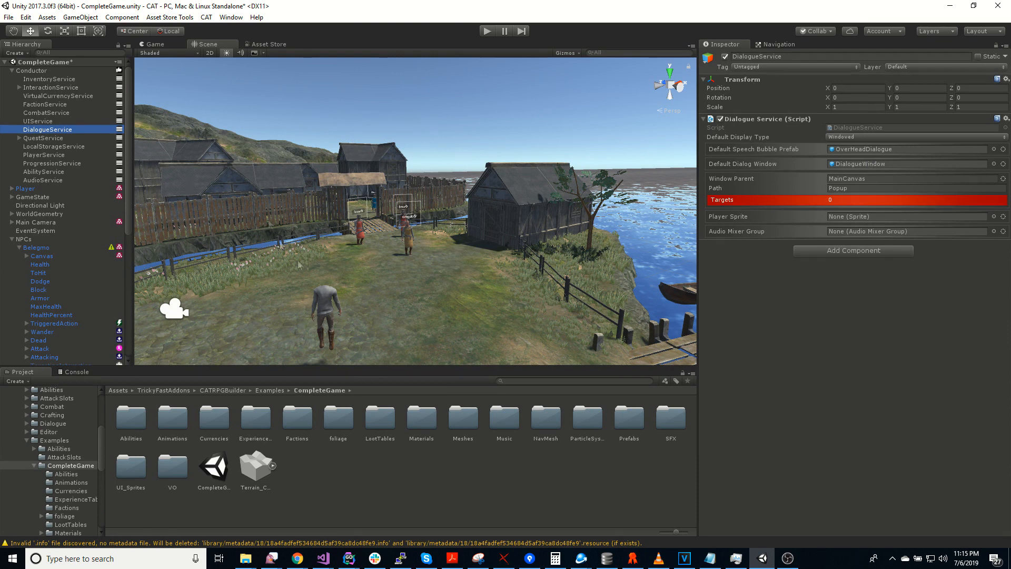
mouse_move(386, 140)
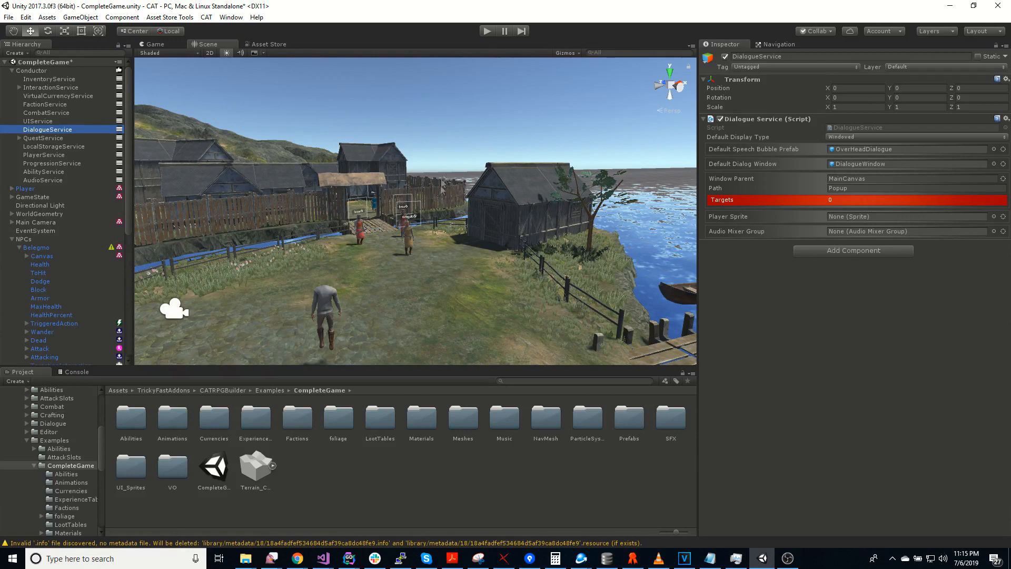
mouse_move(444, 190)
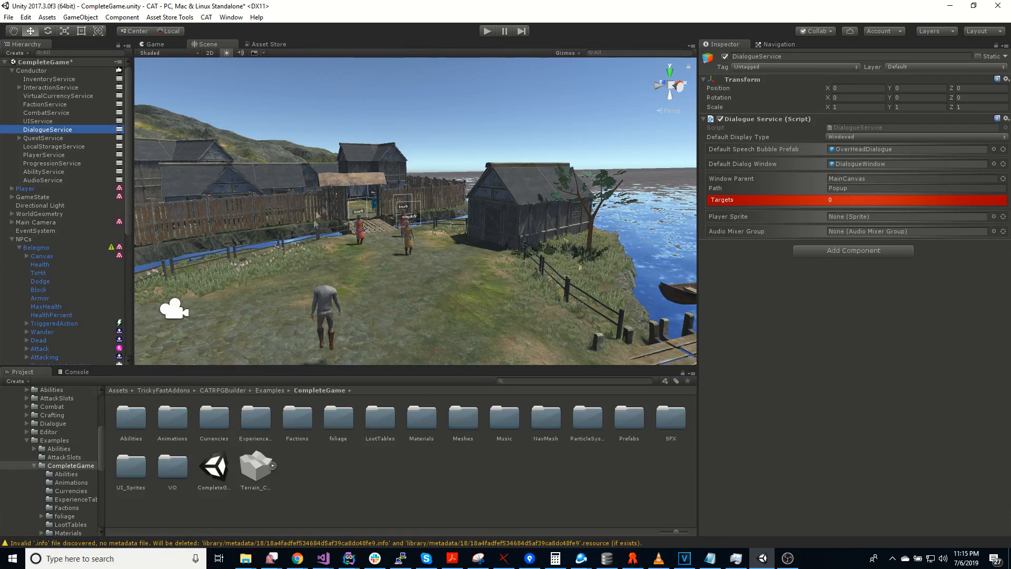
mouse_move(346, 303)
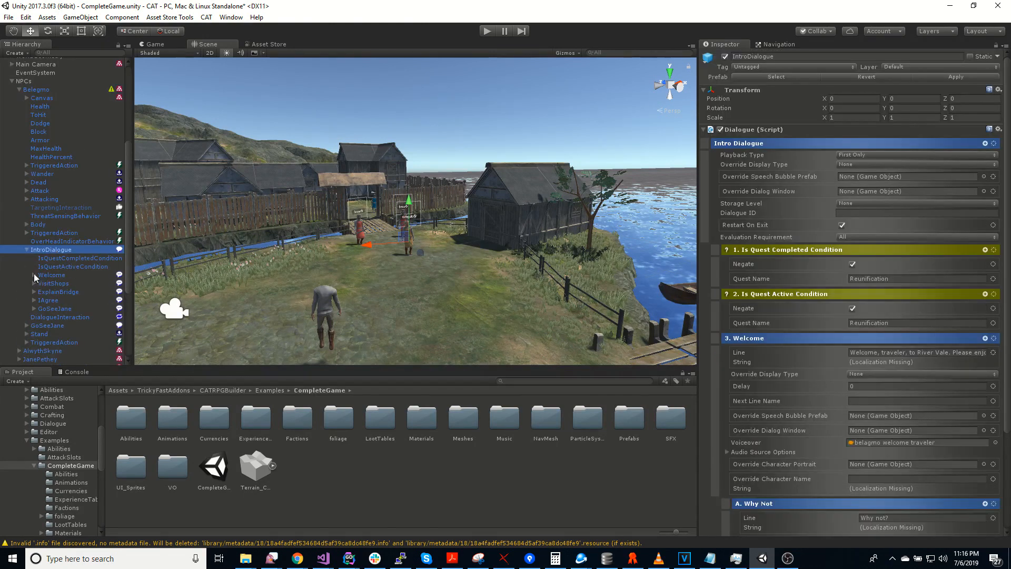
- Show Belegmo's Welcome dialogue line with its Why Not and Ok responses
left_click(51, 274)
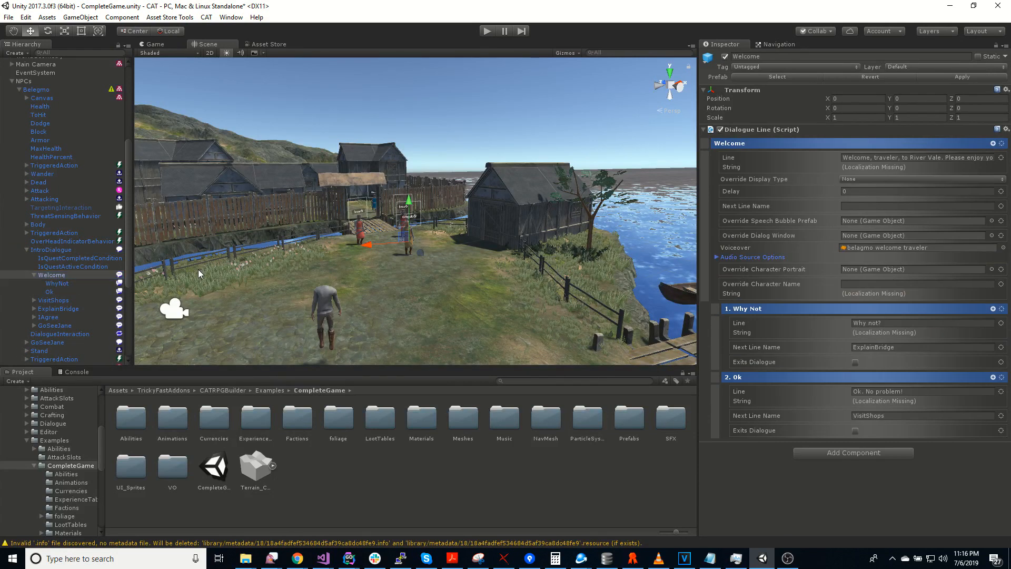
mouse_move(841, 345)
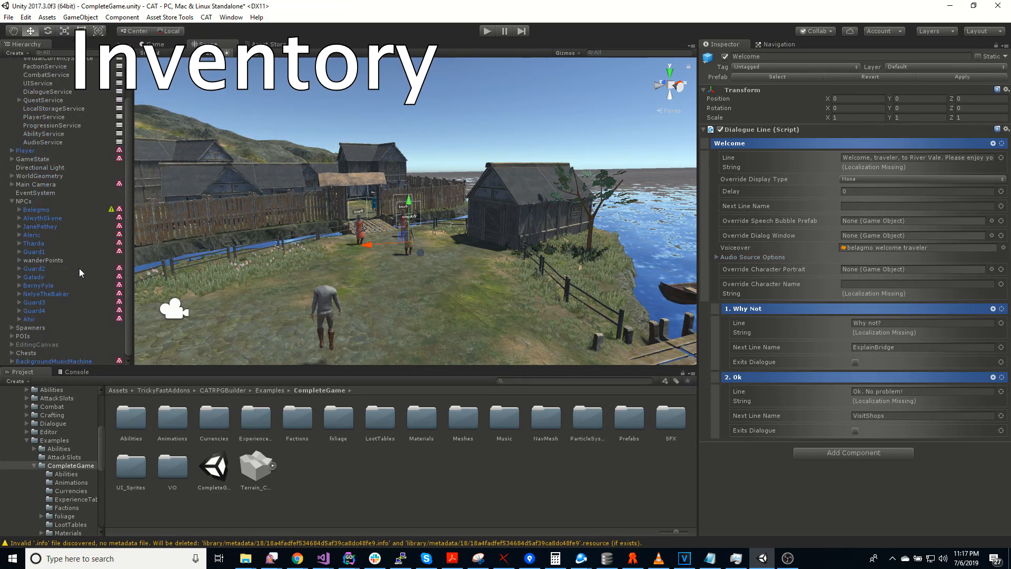
- Show the Player's RightHand equip slot: Right Hand type allowing Weapon items
left_click(24, 182)
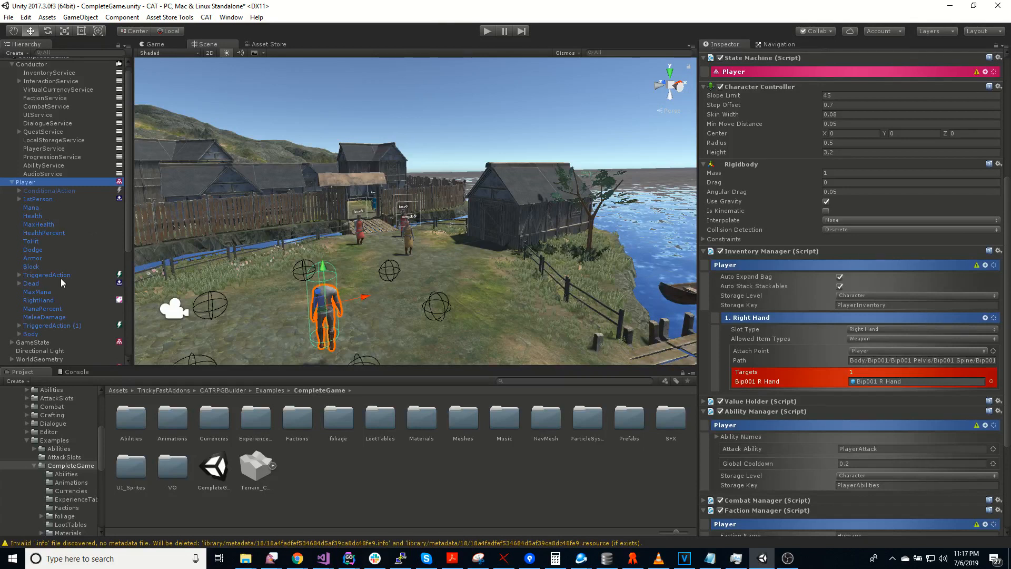
left_click(38, 300)
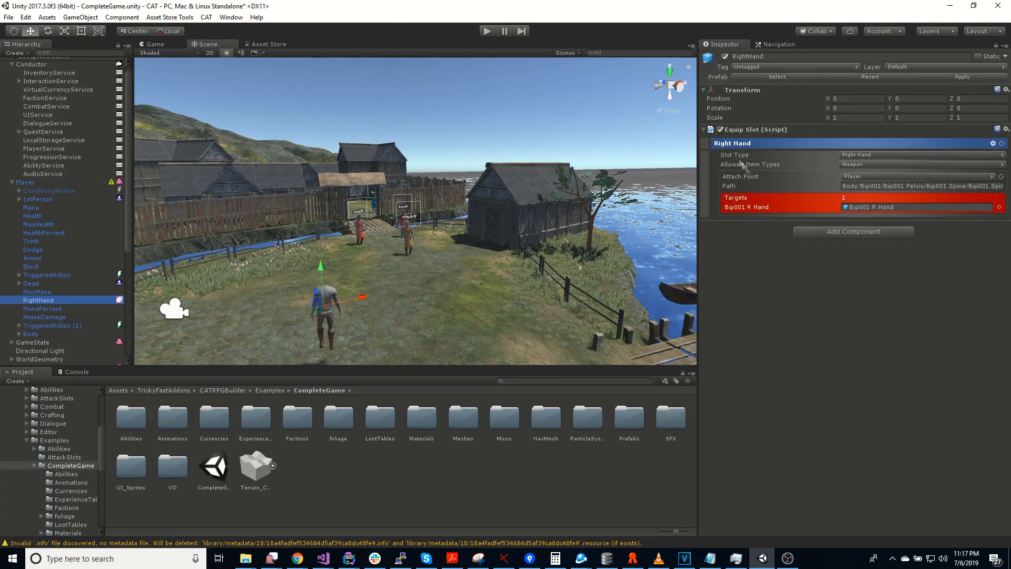
mouse_move(782, 215)
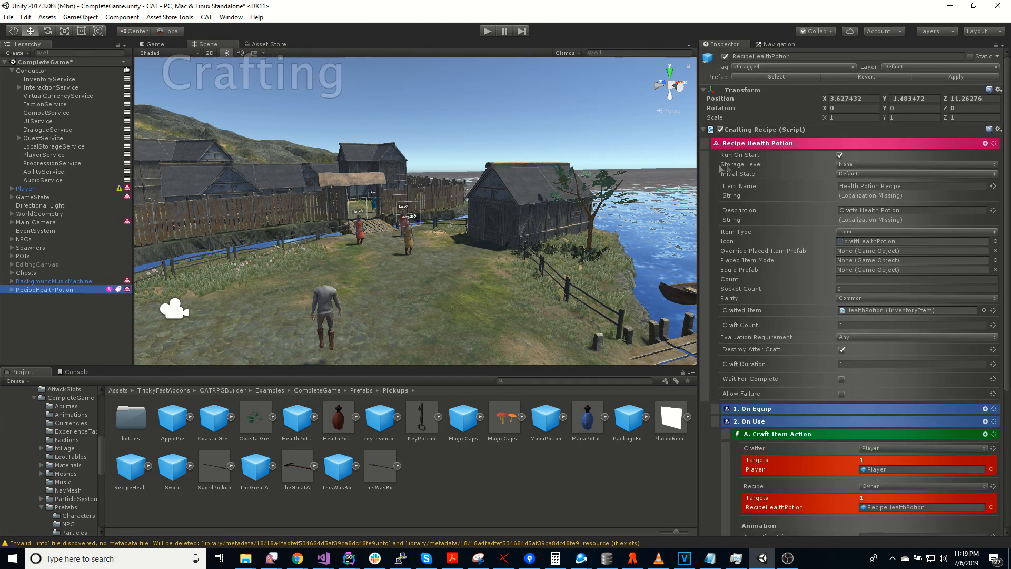
- Inspect the Health Potion recipe's CoastalGreen item, then remove RecipeHealthPotion from the scene
left_click(5, 290)
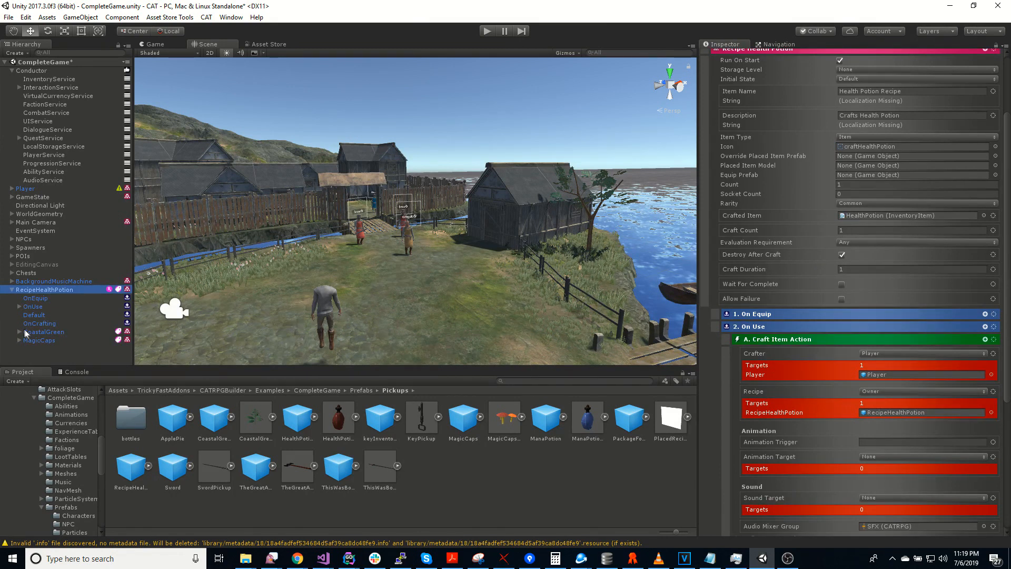
left_click(44, 332)
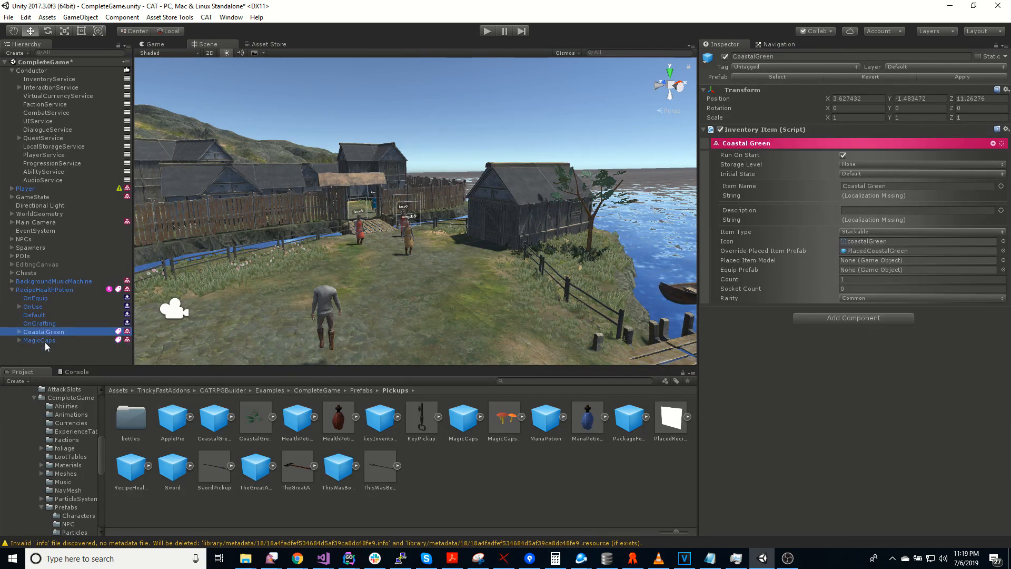
left_click(39, 341)
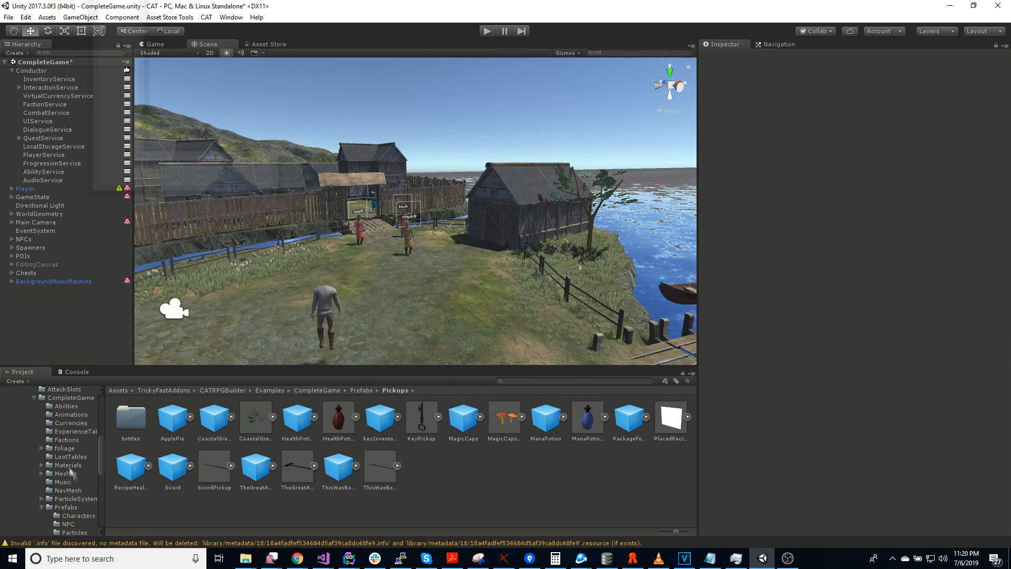
- Place ChestLootTable from the LootTables folder into the scene and expand its entries
left_click(70, 456)
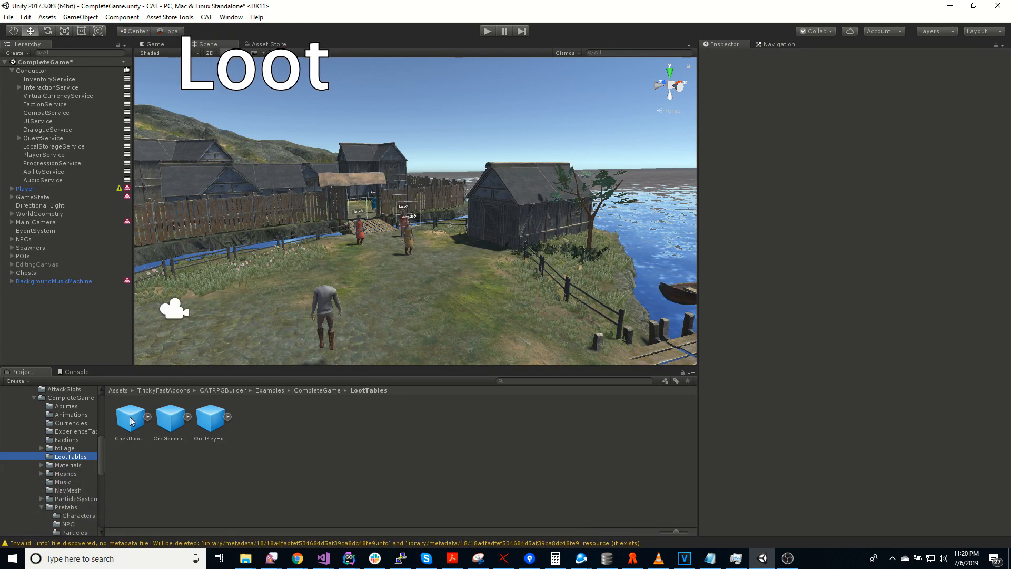
left_click(130, 417)
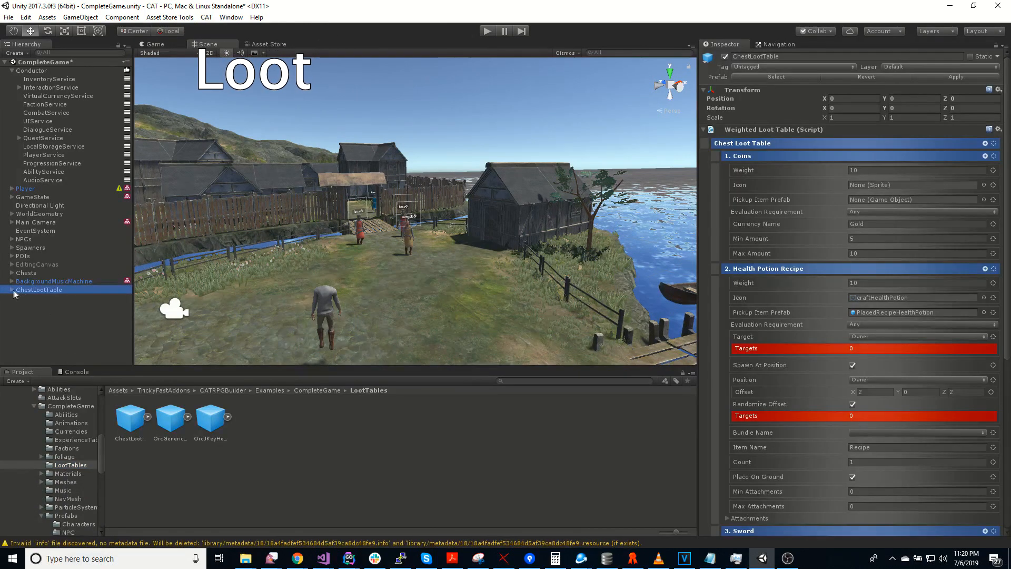
left_click(9, 289)
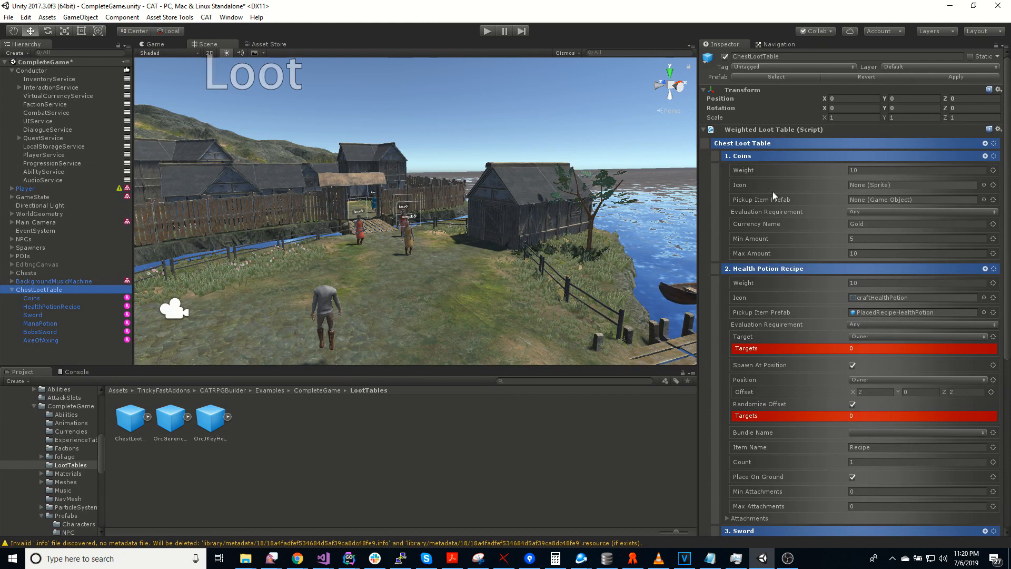
scroll("down", 3)
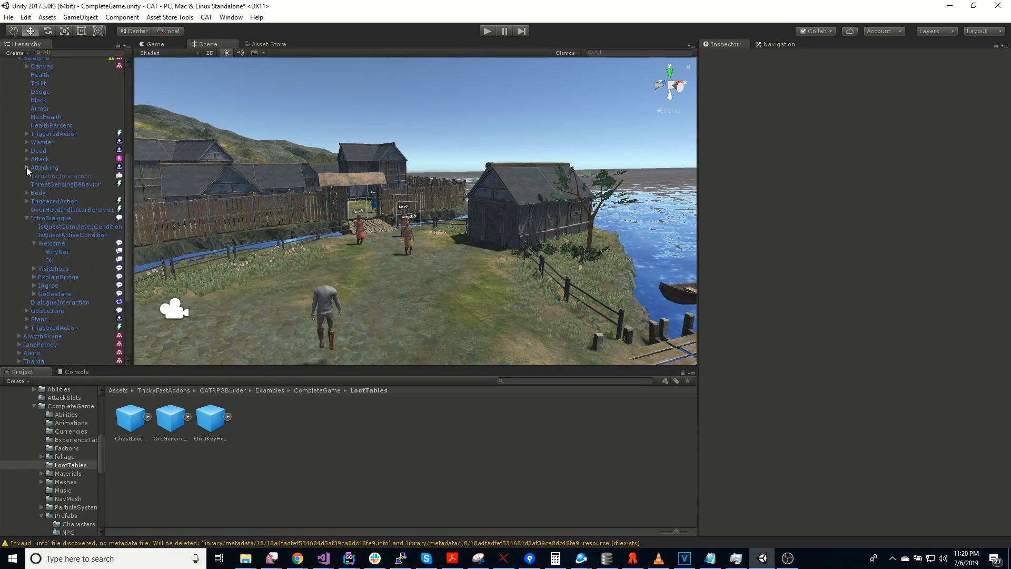
- Expand the NPC's Attacking state and show its AttackBehavior with interval 2 and face target speed 100
left_click(27, 168)
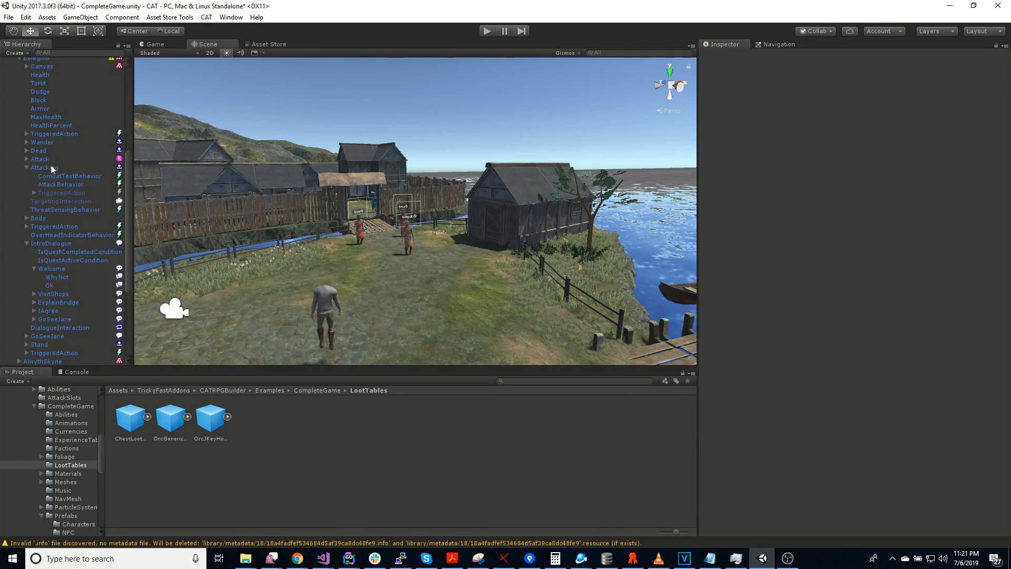
left_click(61, 184)
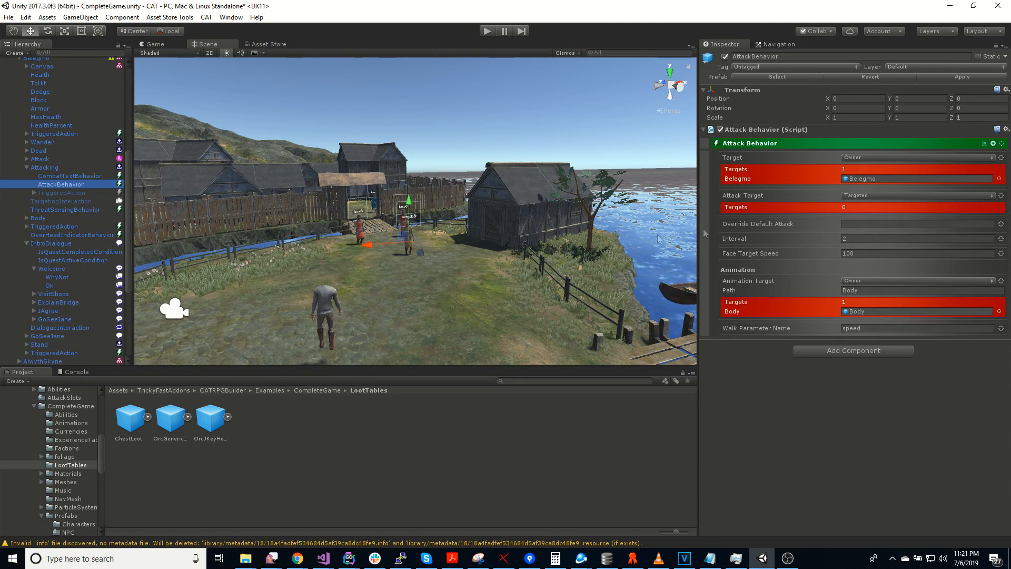
mouse_move(793, 221)
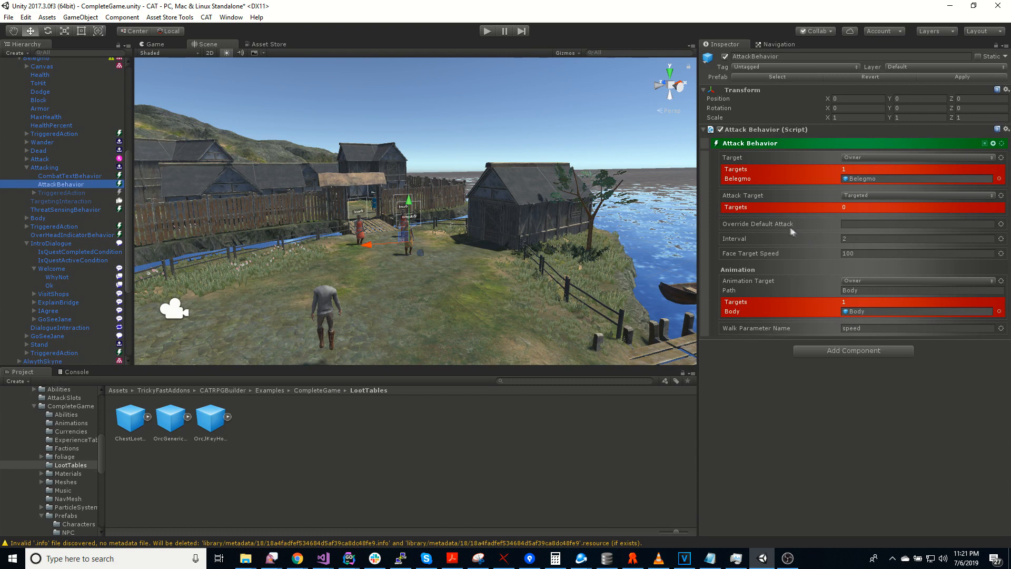
mouse_move(696, 374)
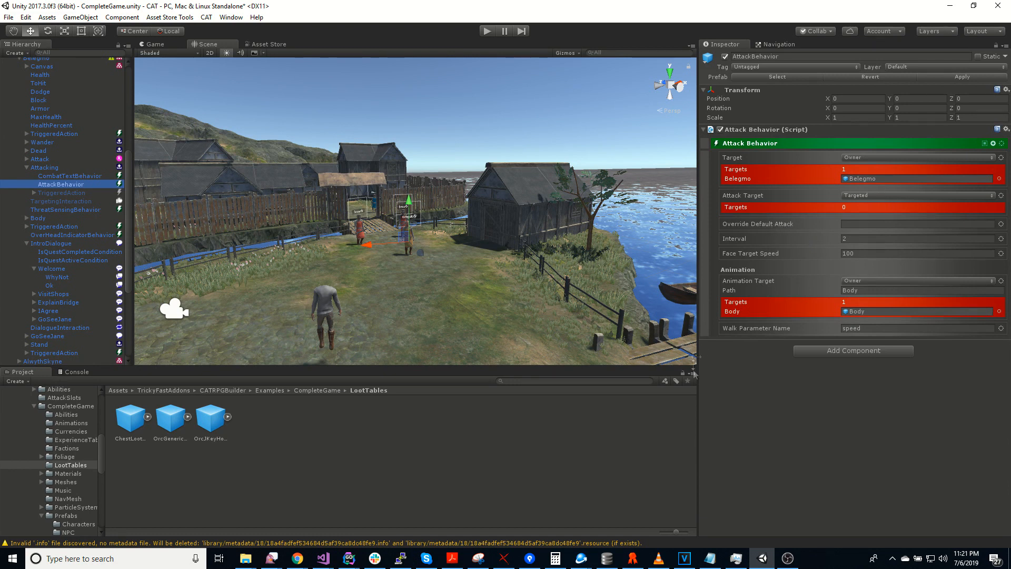
mouse_move(877, 381)
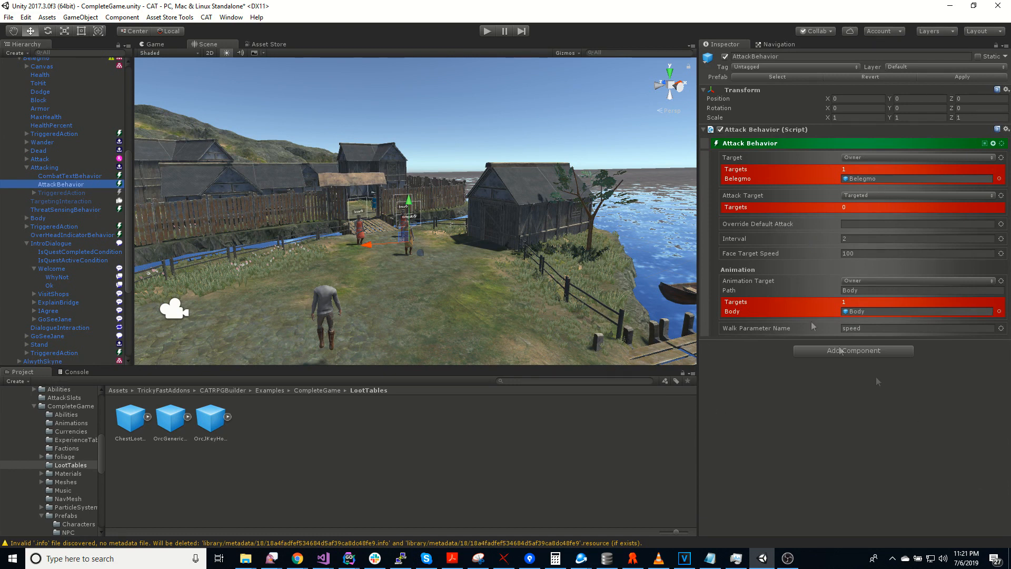
mouse_move(806, 261)
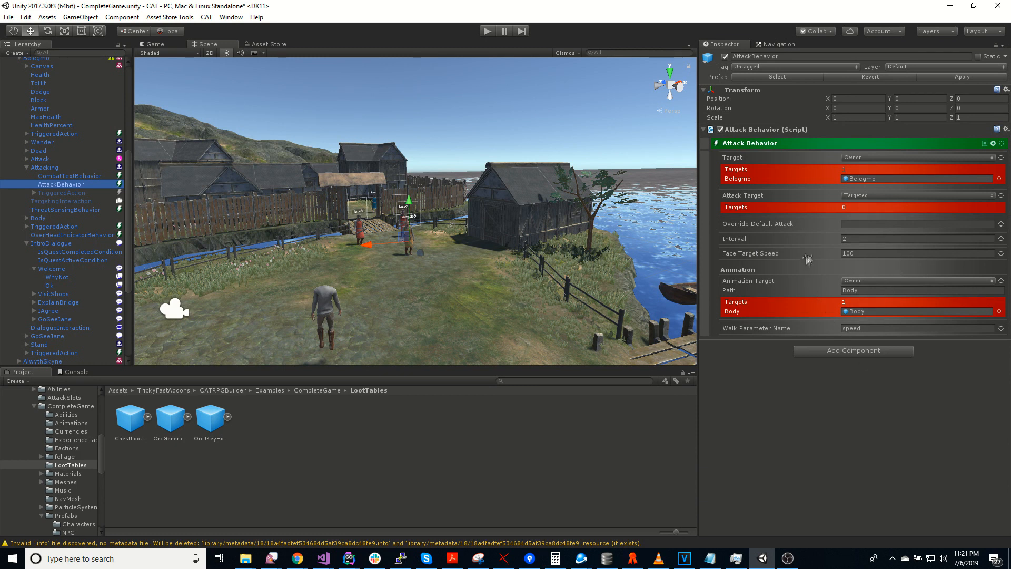
mouse_move(826, 268)
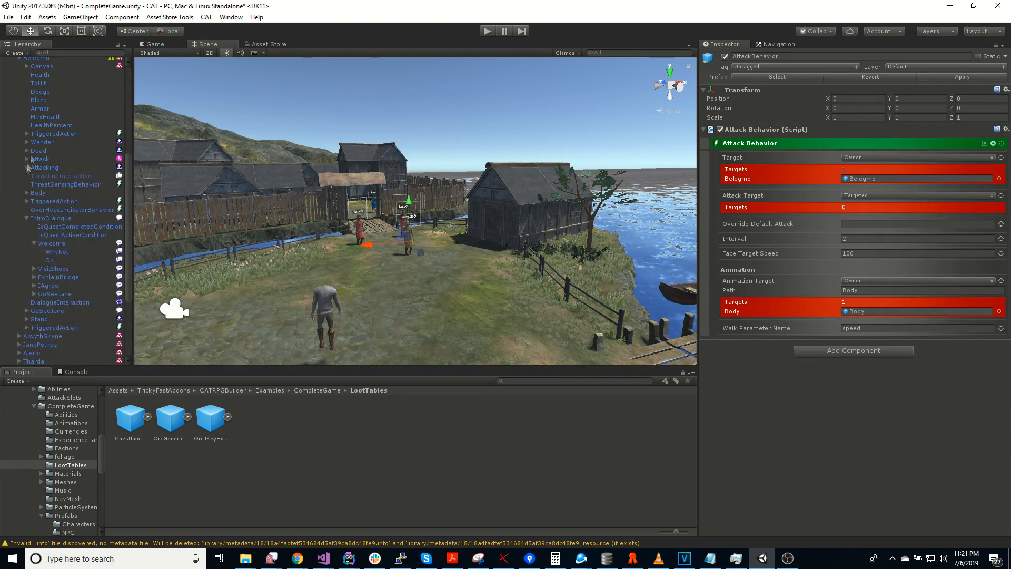
- Show the NPC's WanderBehavior settings, roaming around wanderHome with max distance 8 and delays 2 to 5
left_click(57, 160)
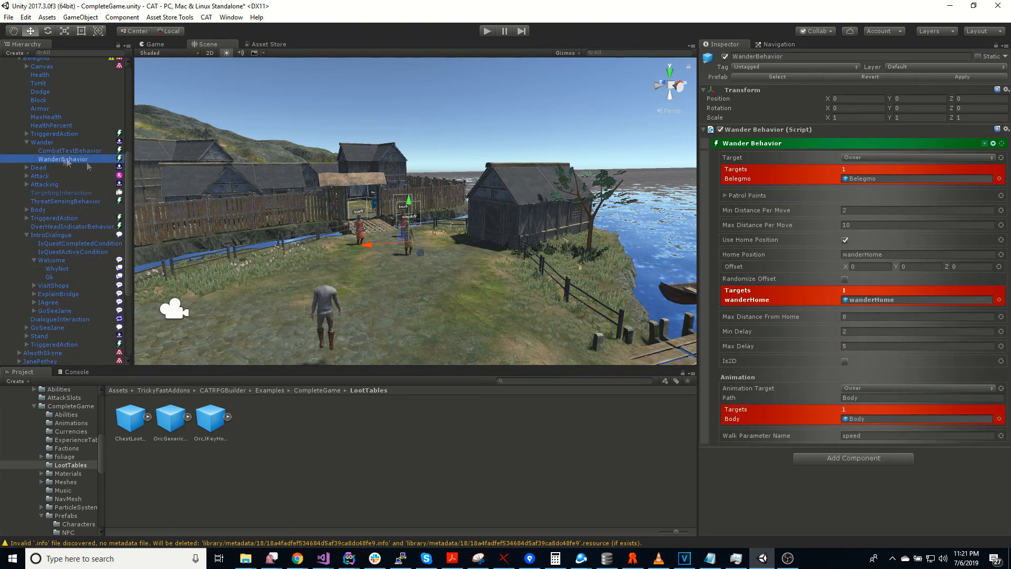
mouse_move(797, 199)
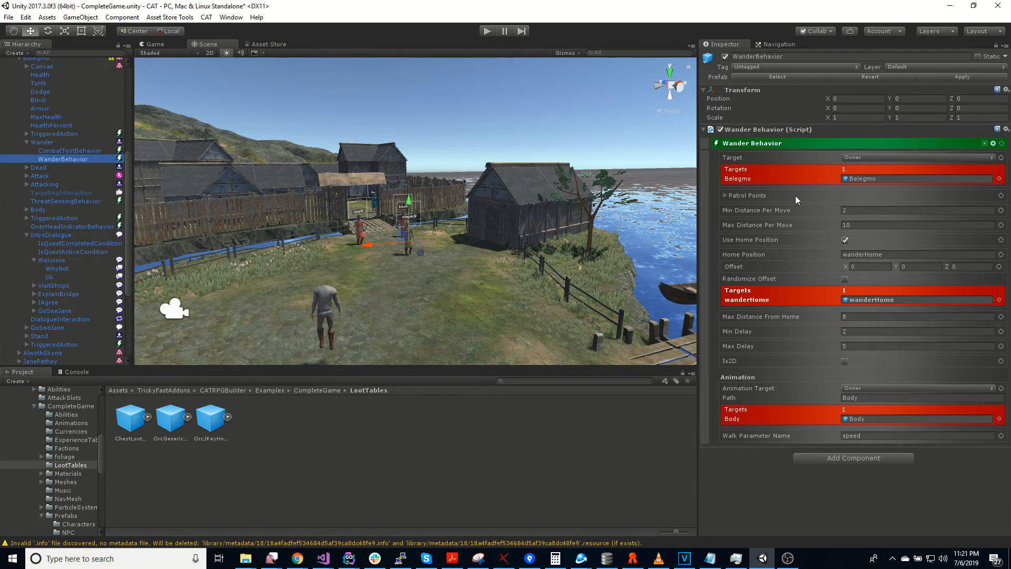
left_click(915, 253)
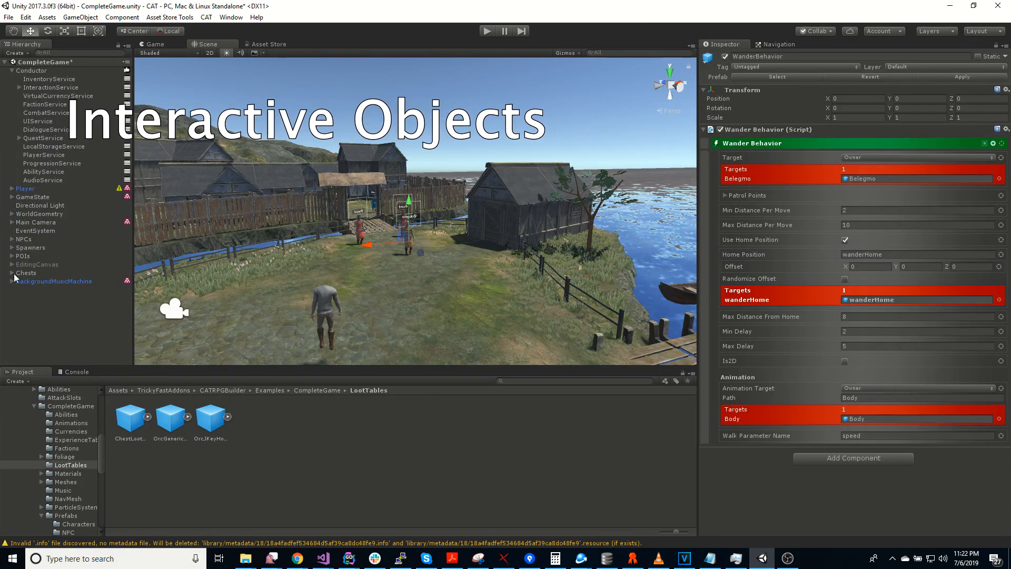
- Expand the first chest under Chests and show its ChestBehavior: open-only with auto loot on open
left_click(37, 281)
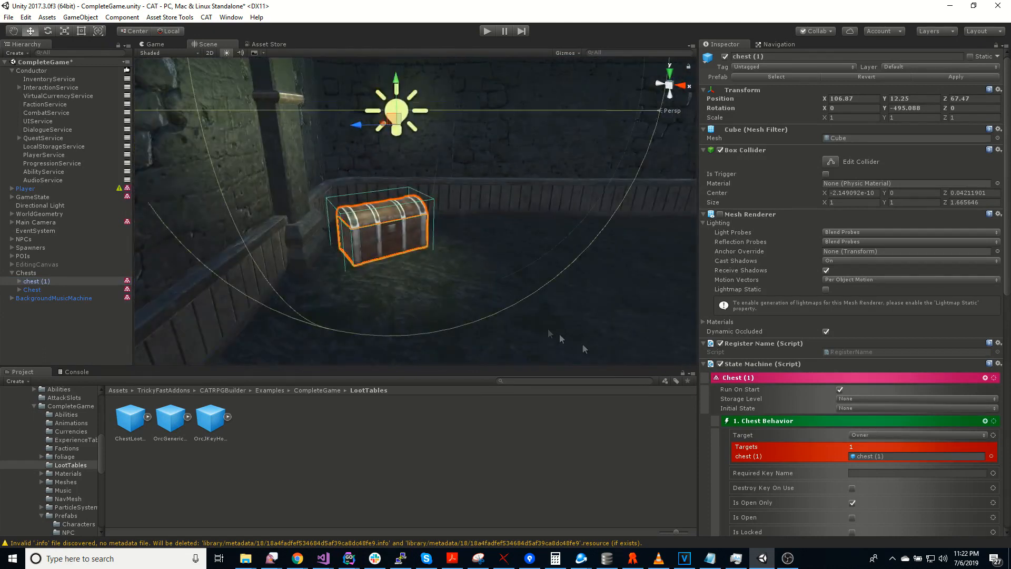
left_click(12, 280)
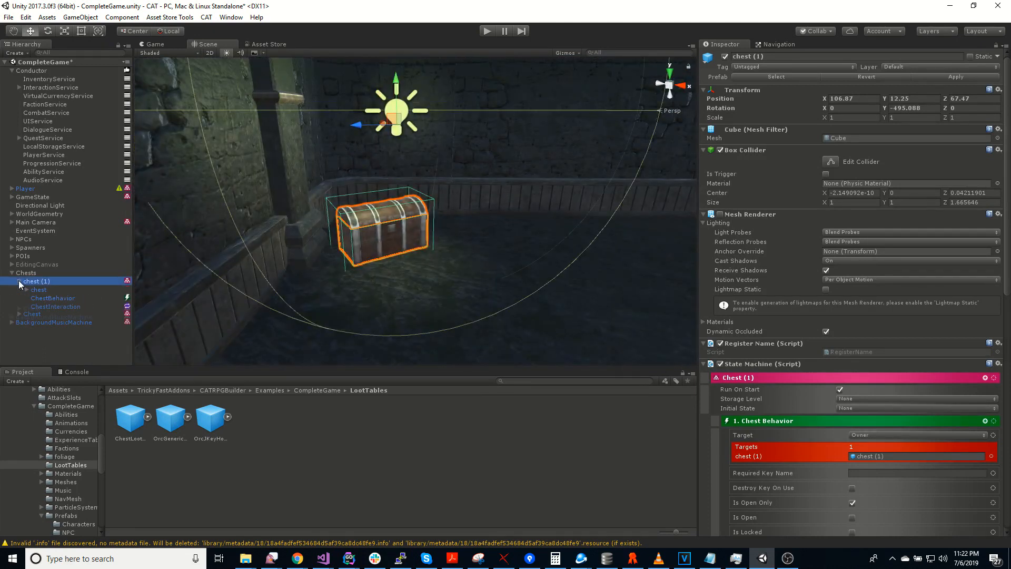
left_click(16, 286)
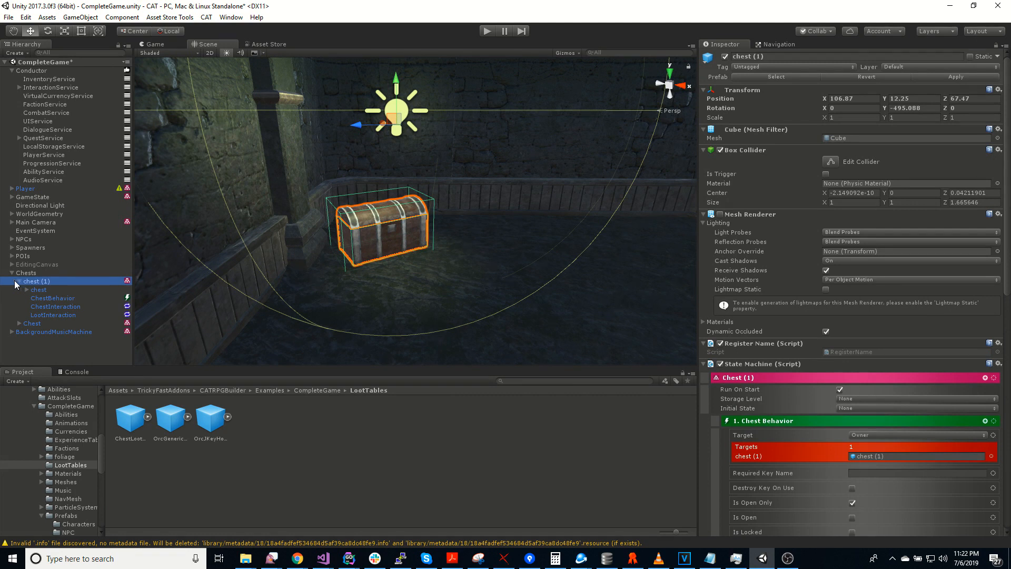
left_click(55, 297)
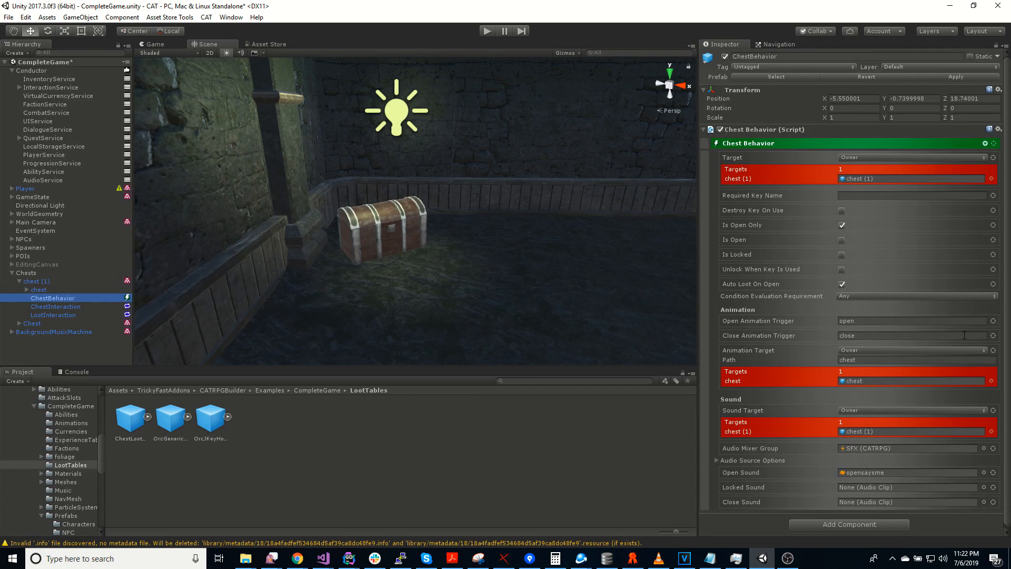
mouse_move(772, 296)
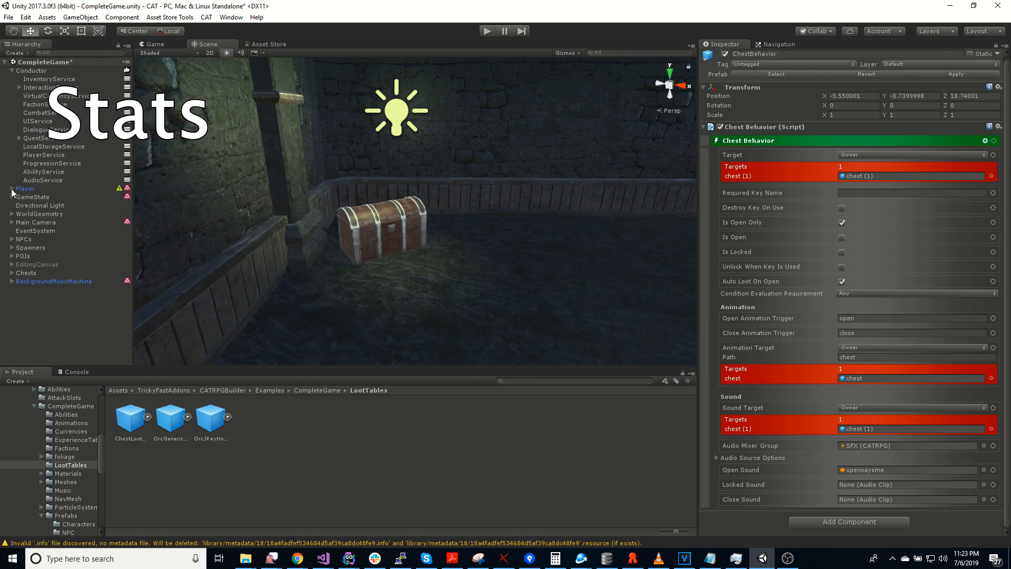
- Inspect the Player's Mana and ToHit stat objects, then show its Value Holder listing Mana, Health, To Hit and Armor
left_click(5, 189)
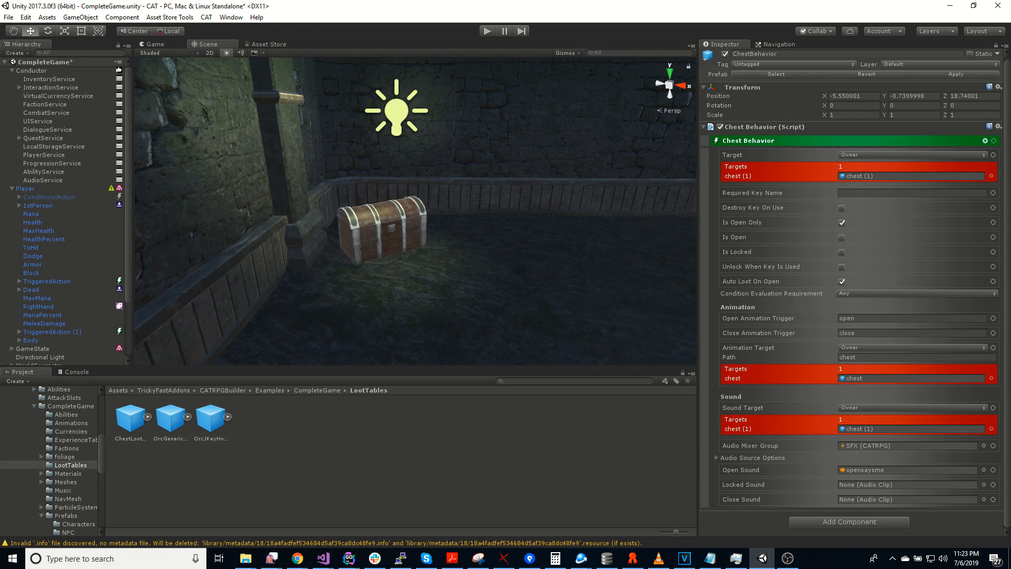
left_click(31, 214)
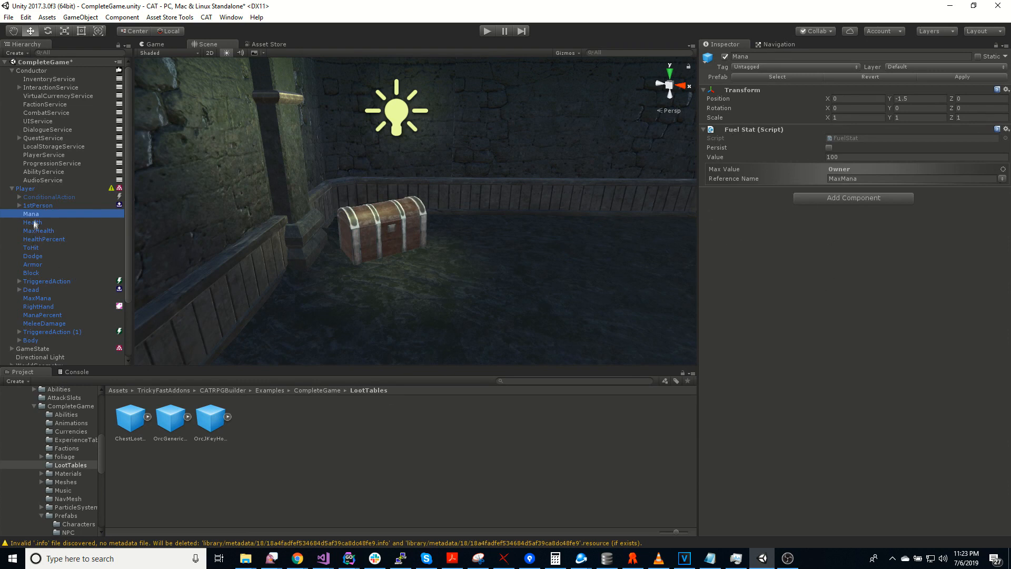
mouse_move(37, 209)
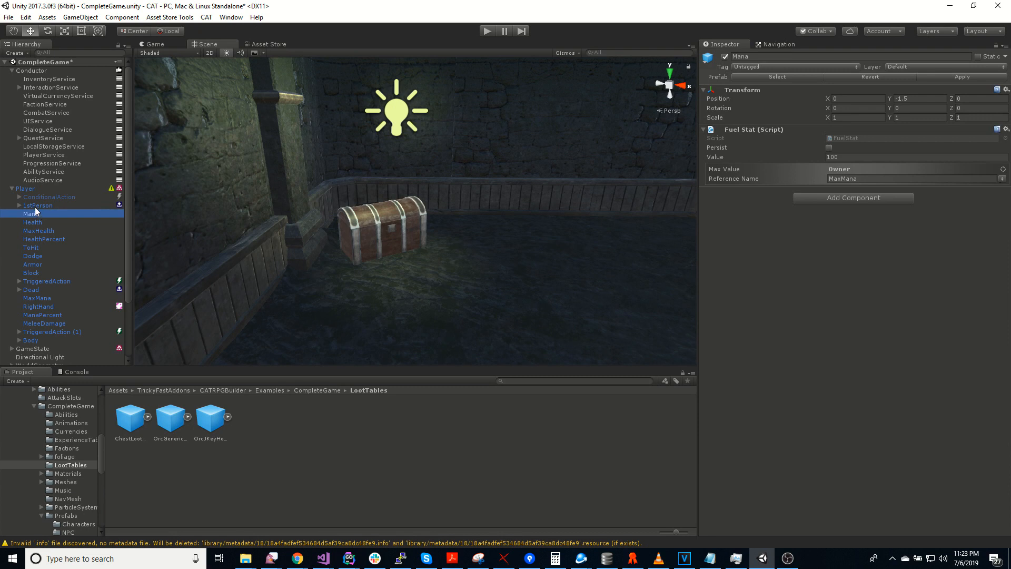
left_click(30, 247)
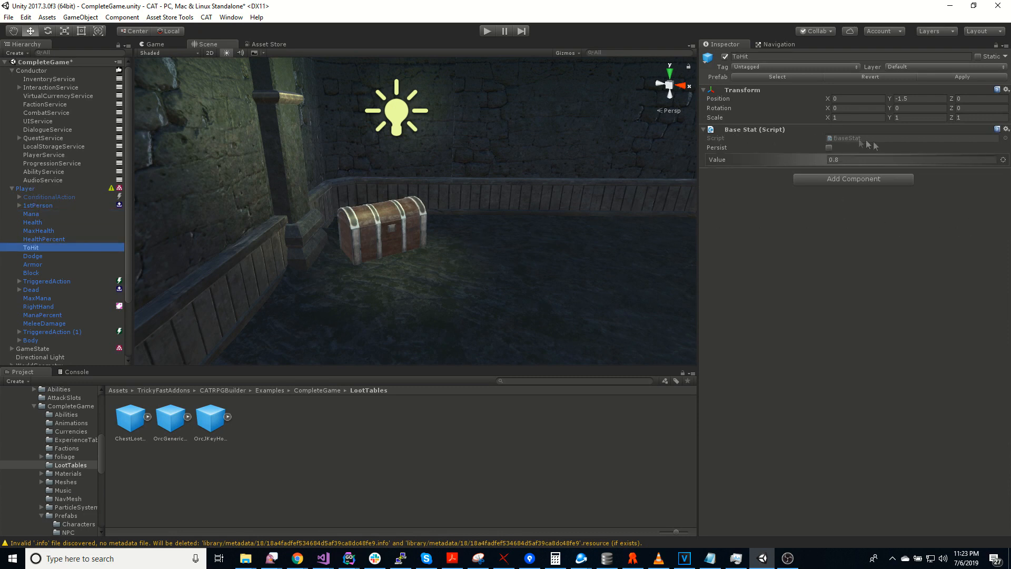
mouse_move(781, 176)
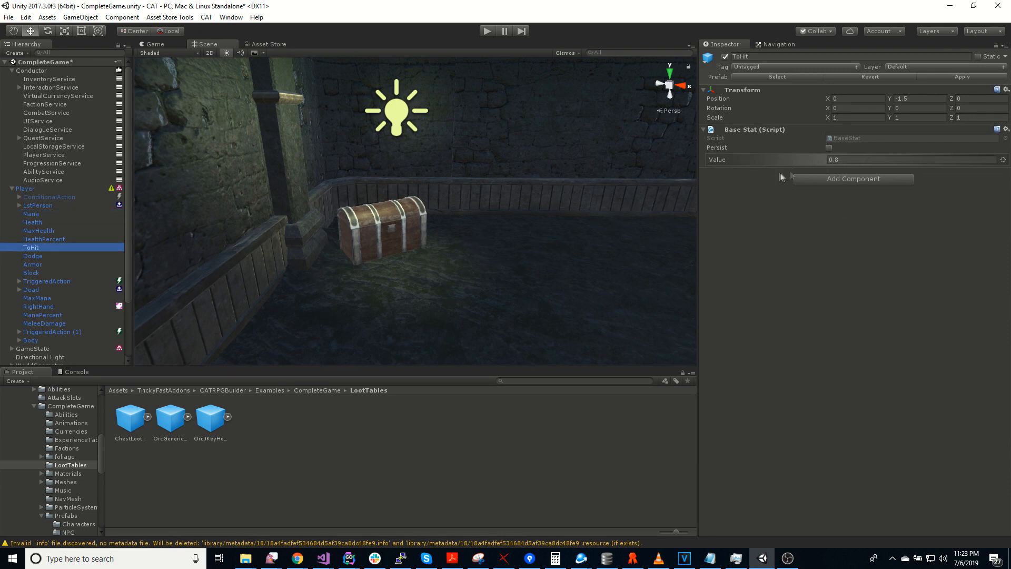
mouse_move(57, 291)
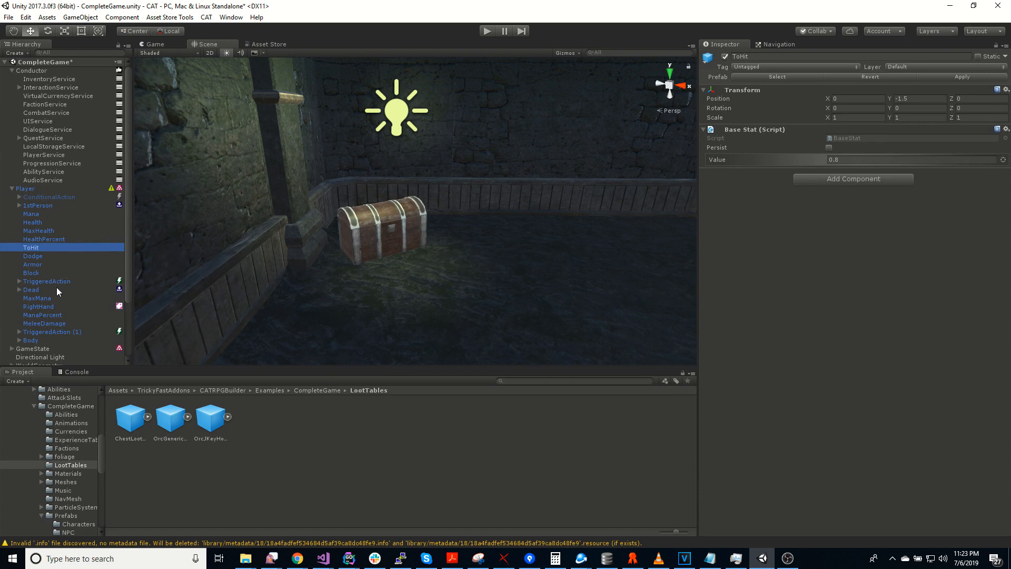
mouse_move(79, 240)
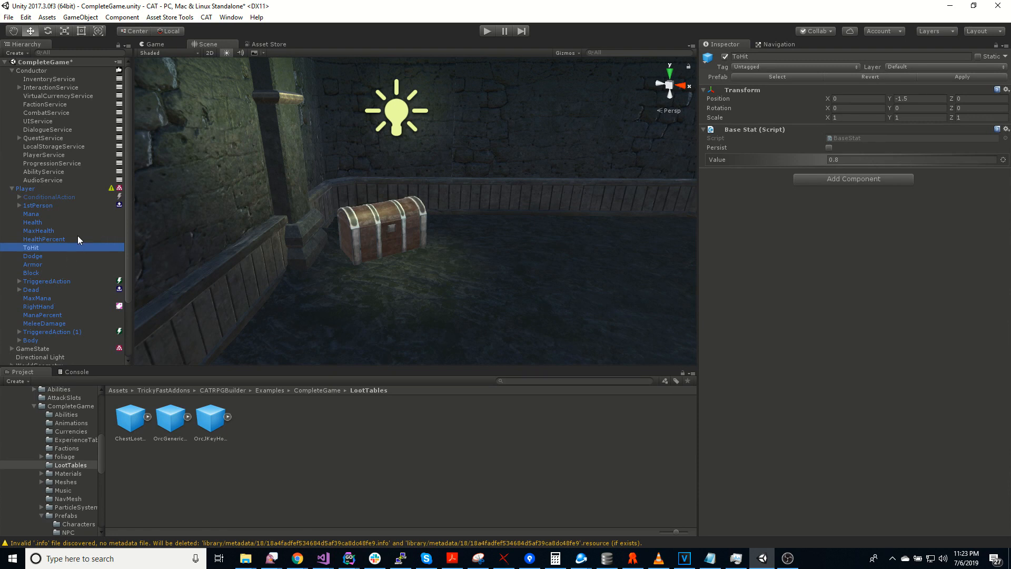
left_click(27, 187)
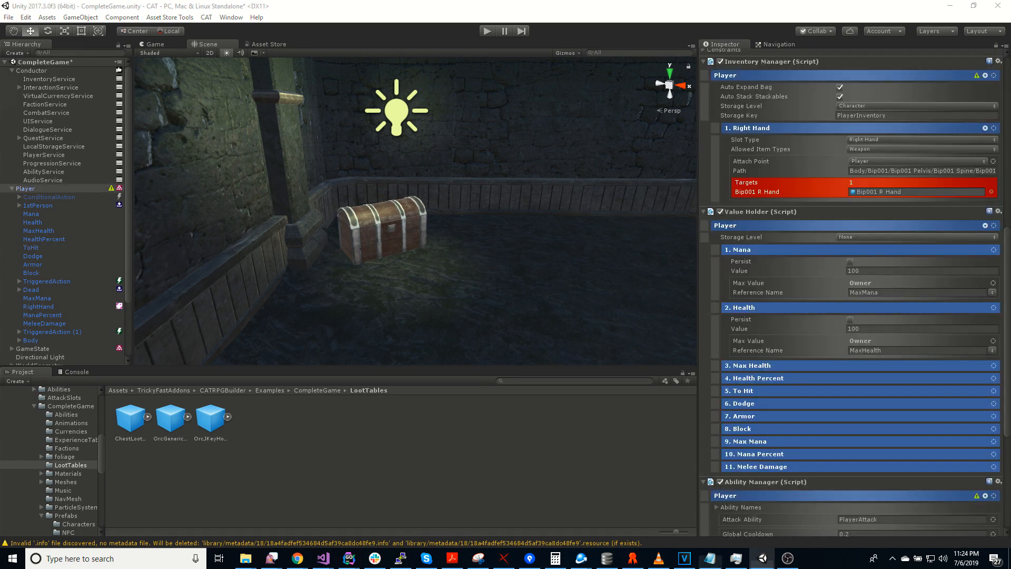
- Collapse the Inventory Manager and reveal the Faction, Attack Slot and Progression managers
left_click(54, 163)
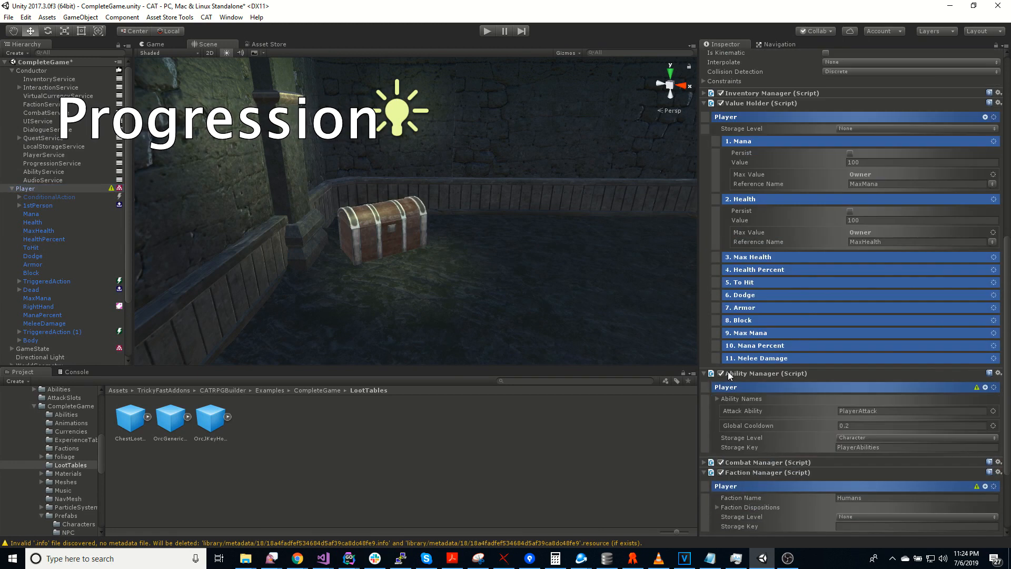
scroll("down", 3)
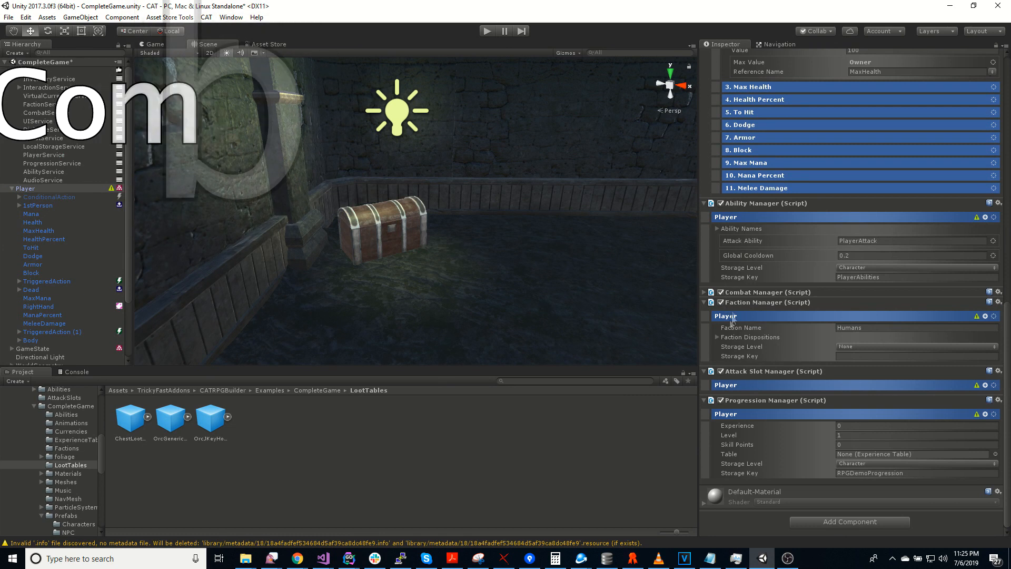
- Expand the Combat Manager to show its Health stat name and damage application stack
left_click(705, 292)
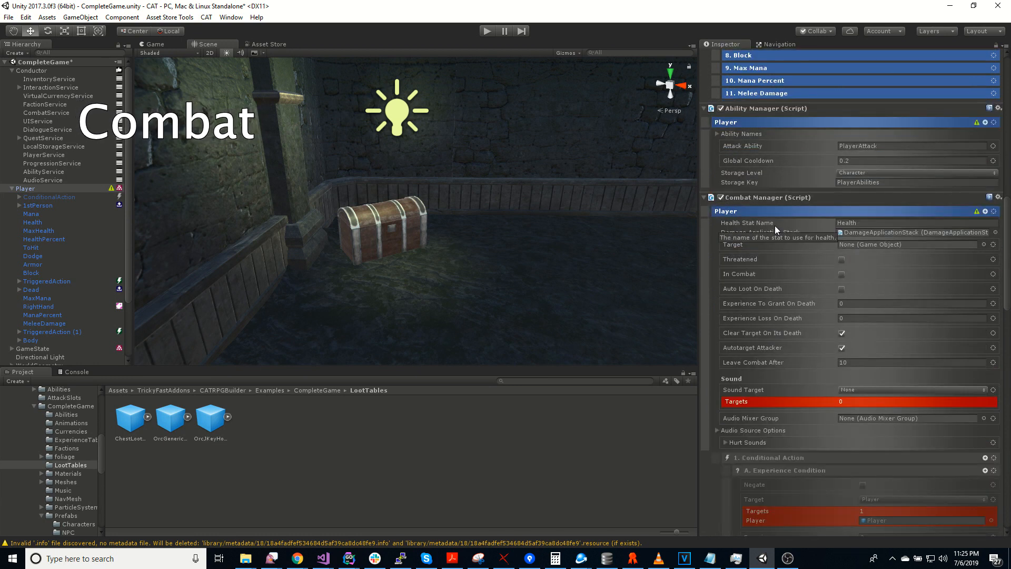
mouse_move(783, 189)
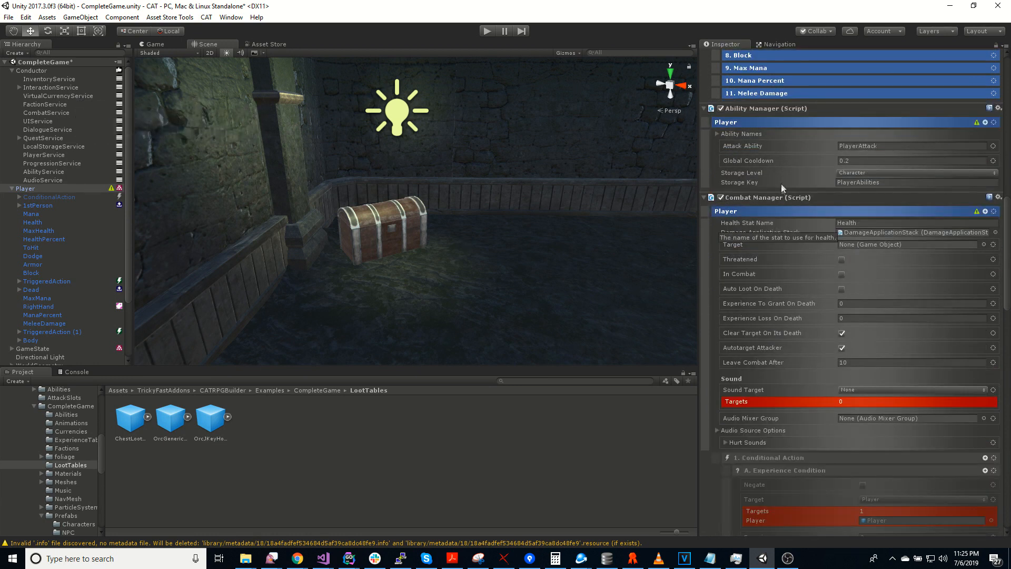
mouse_move(758, 240)
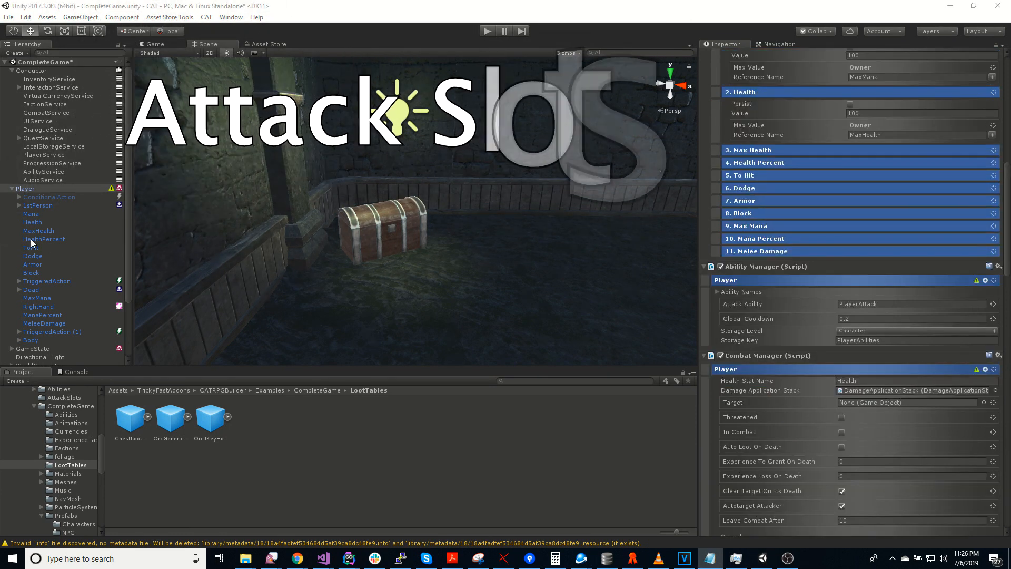
- Frame the Player in the Scene view to show its circular attack slot gizmos
left_click(25, 187)
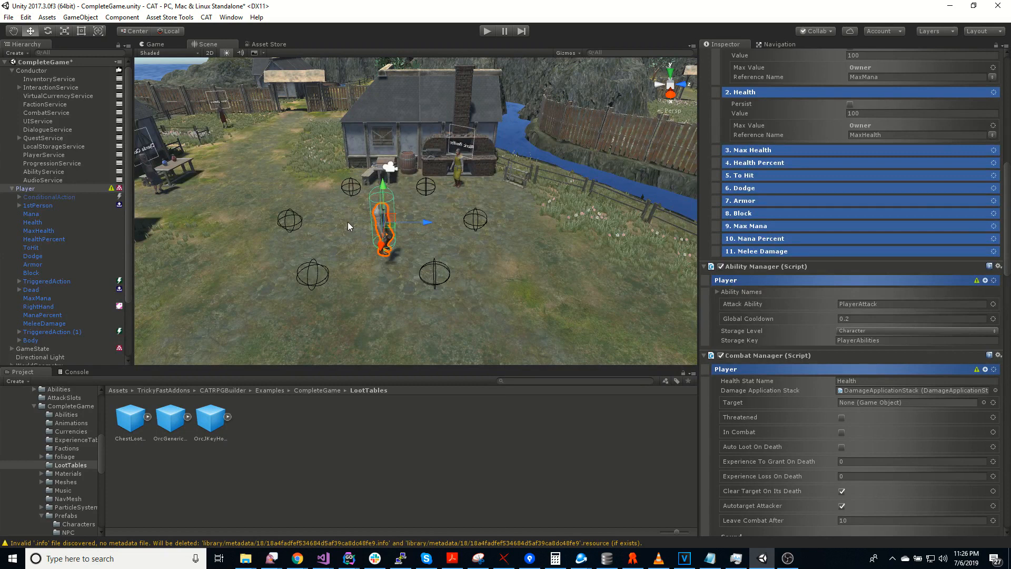
mouse_move(408, 243)
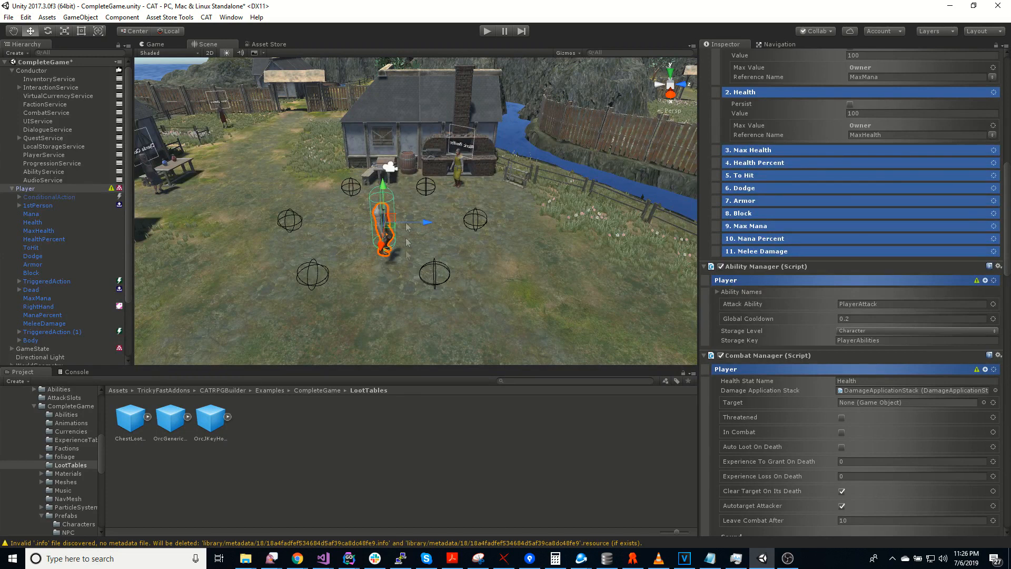
mouse_move(501, 223)
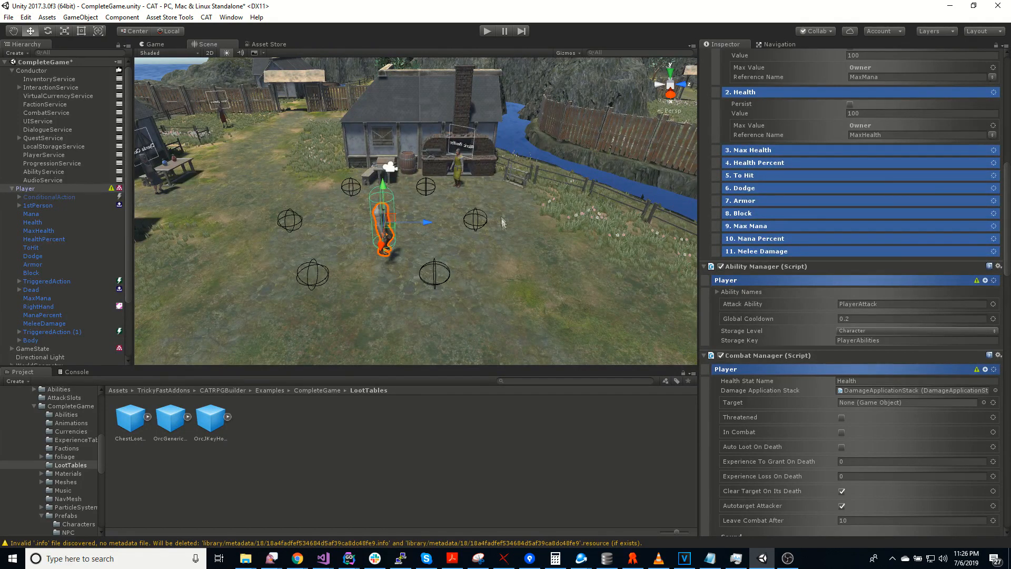
mouse_move(335, 191)
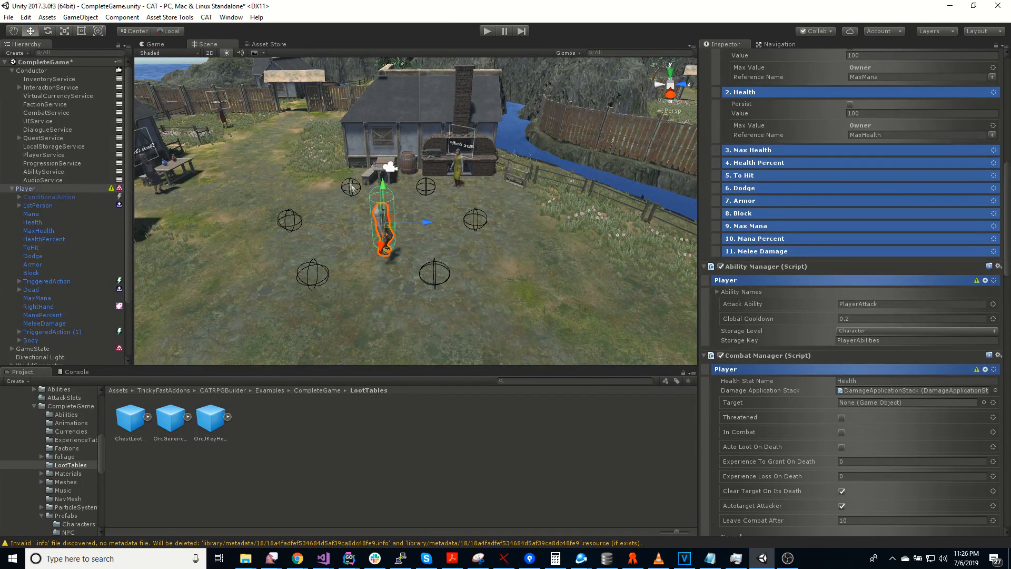
mouse_move(520, 216)
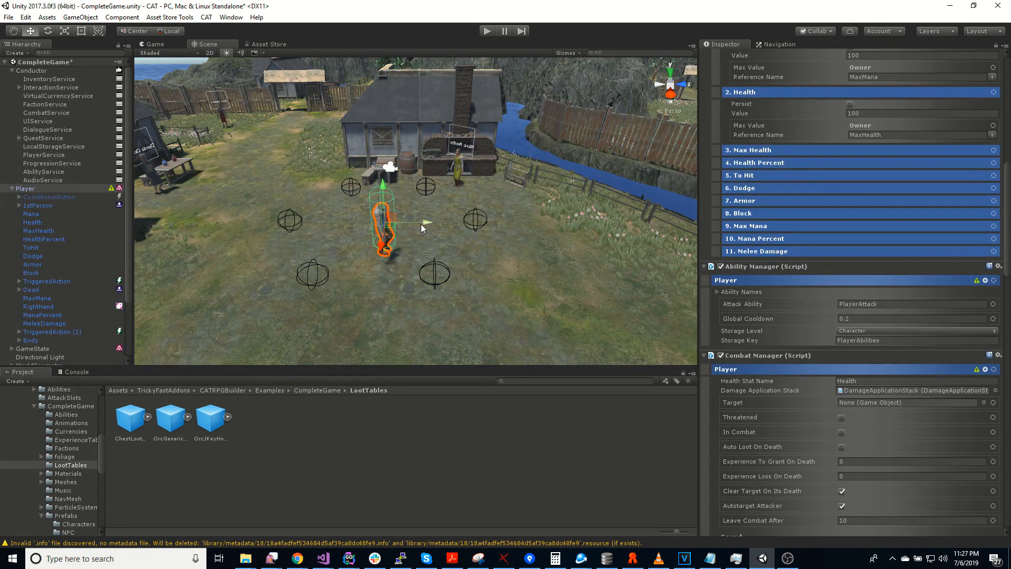
mouse_move(504, 265)
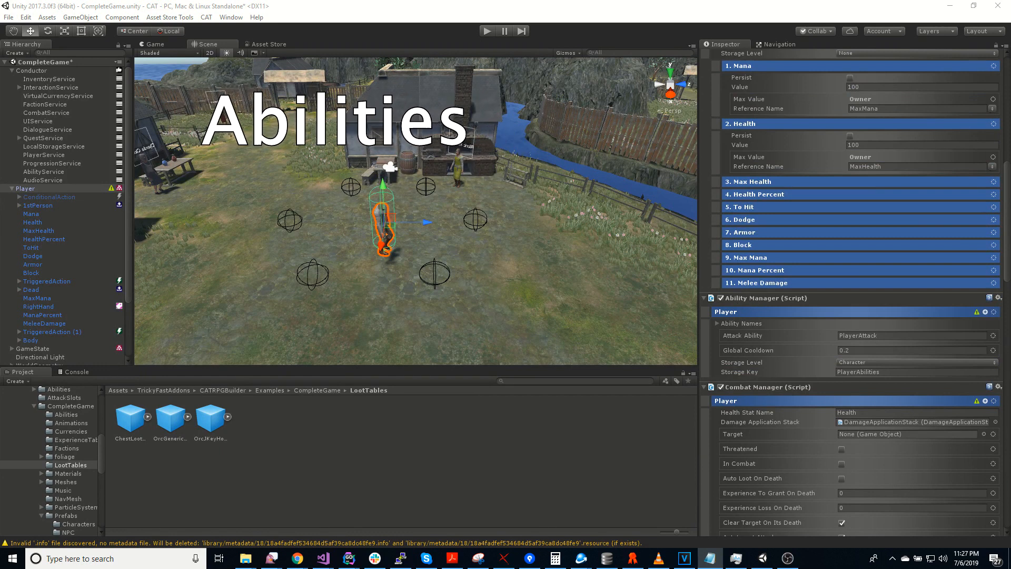
- Inspect Belegmo's Attack ability and reveal its stage objects in the Hierarchy
left_click(916, 203)
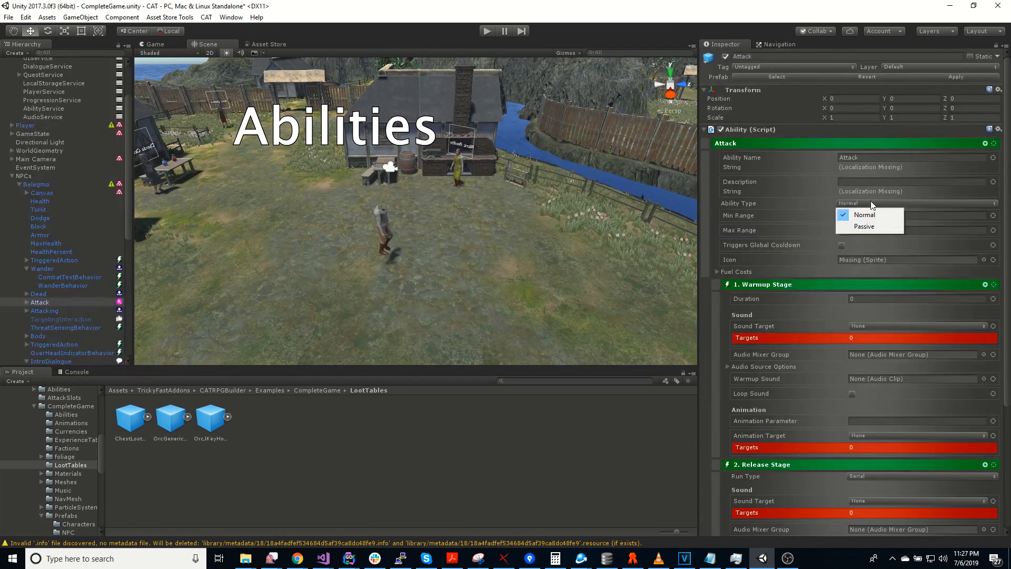
left_click(864, 215)
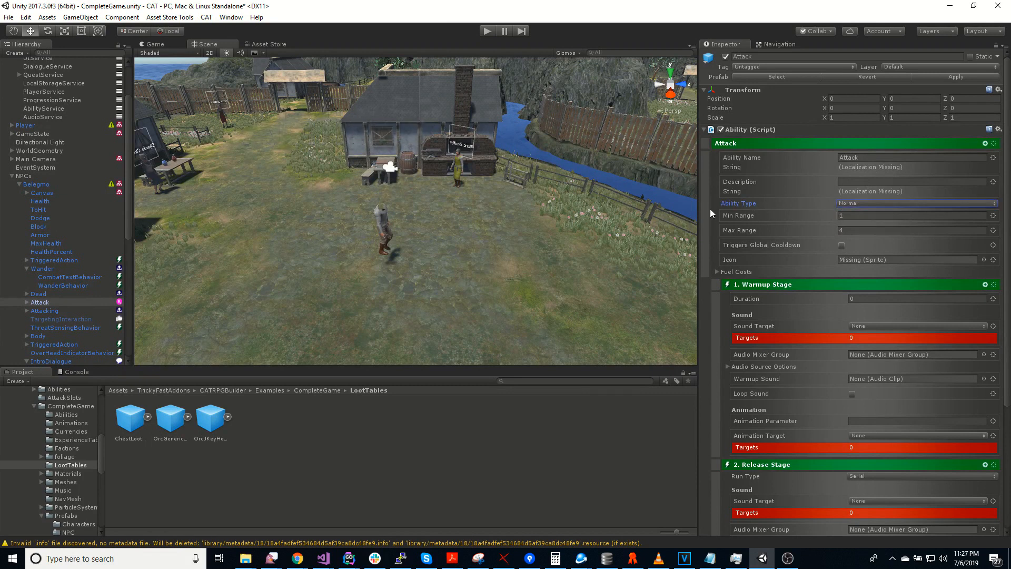
scroll("down", 3)
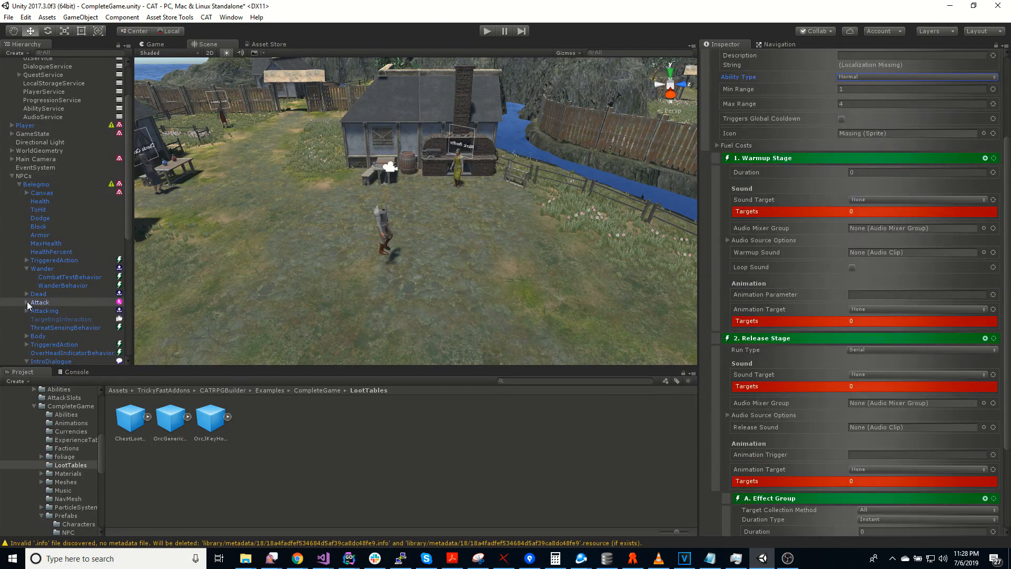
left_click(39, 303)
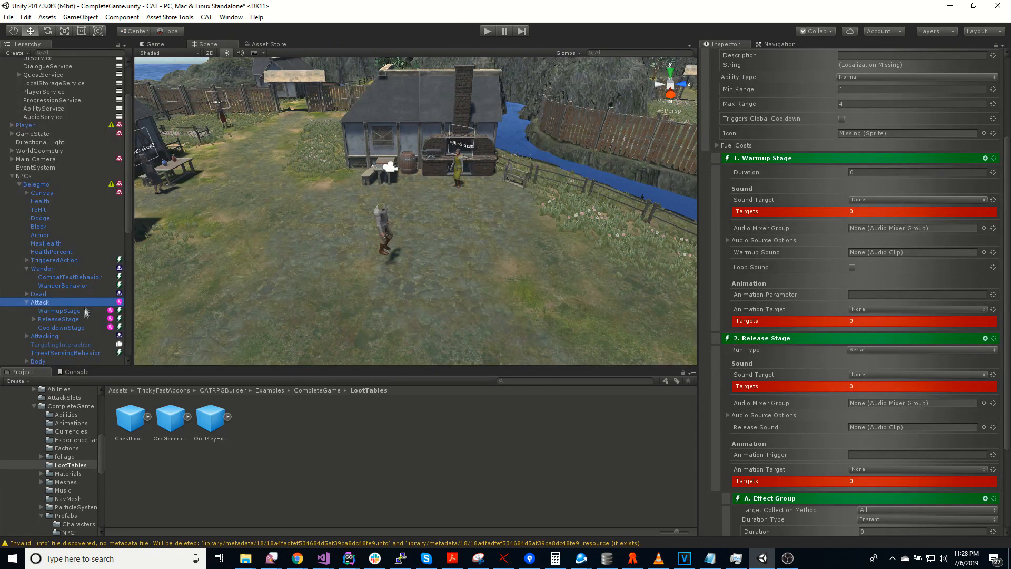
mouse_move(81, 331)
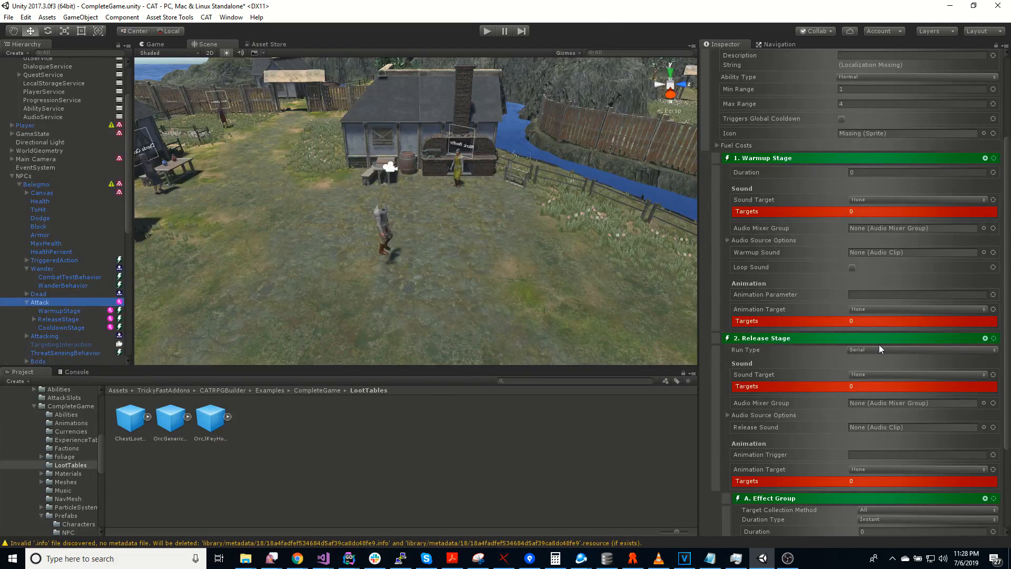
- Expand the attack's ReleaseStage and its EffectGroup to reach the RayCastCondition
scroll("down", 3)
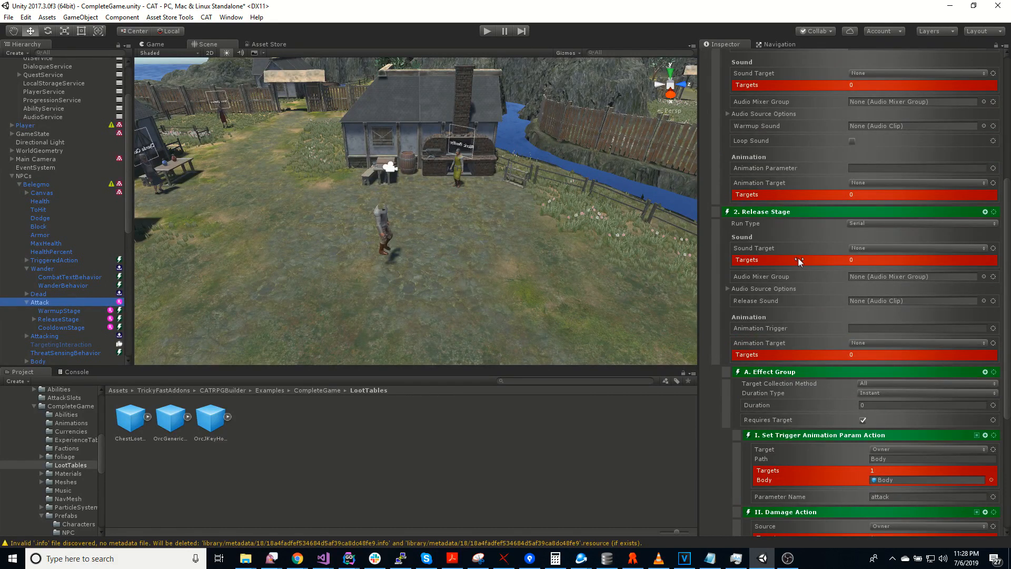
mouse_move(748, 307)
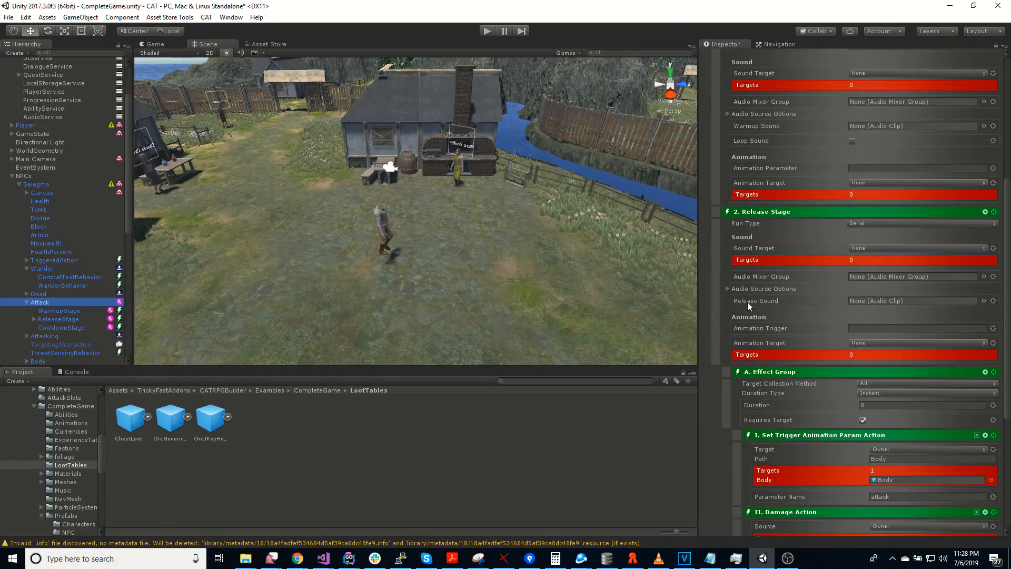
scroll("down", 3)
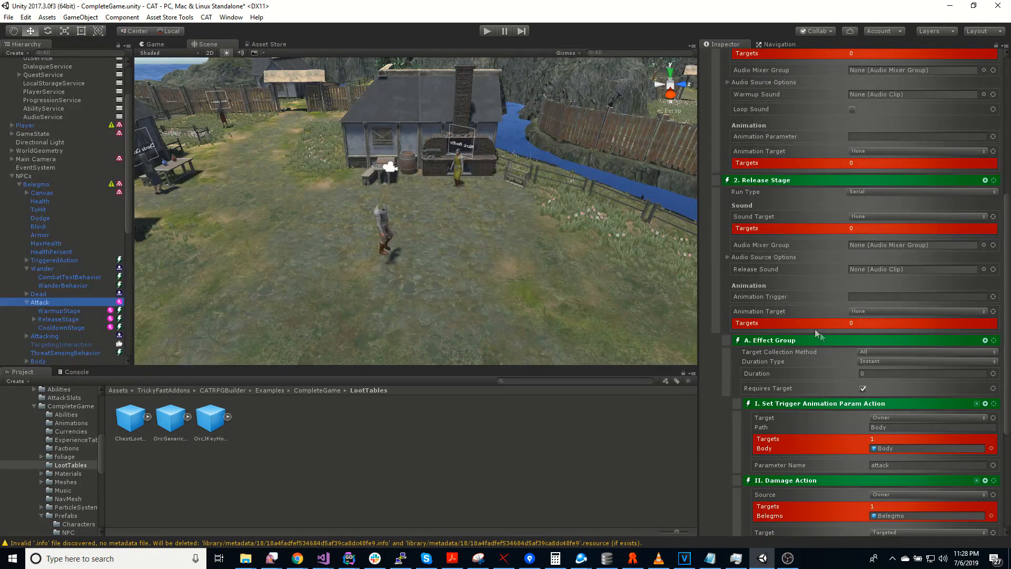
mouse_move(547, 297)
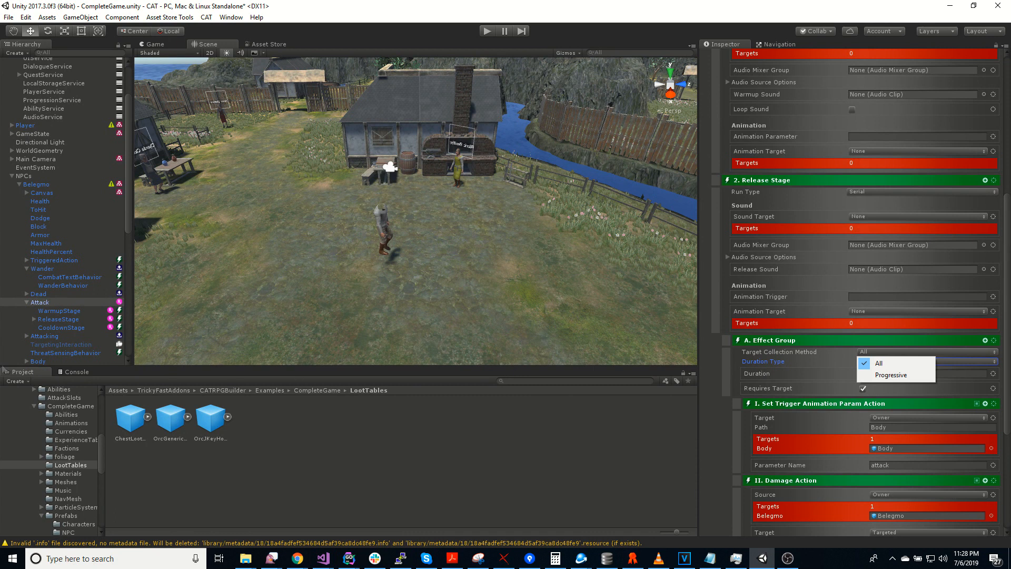
left_click(58, 319)
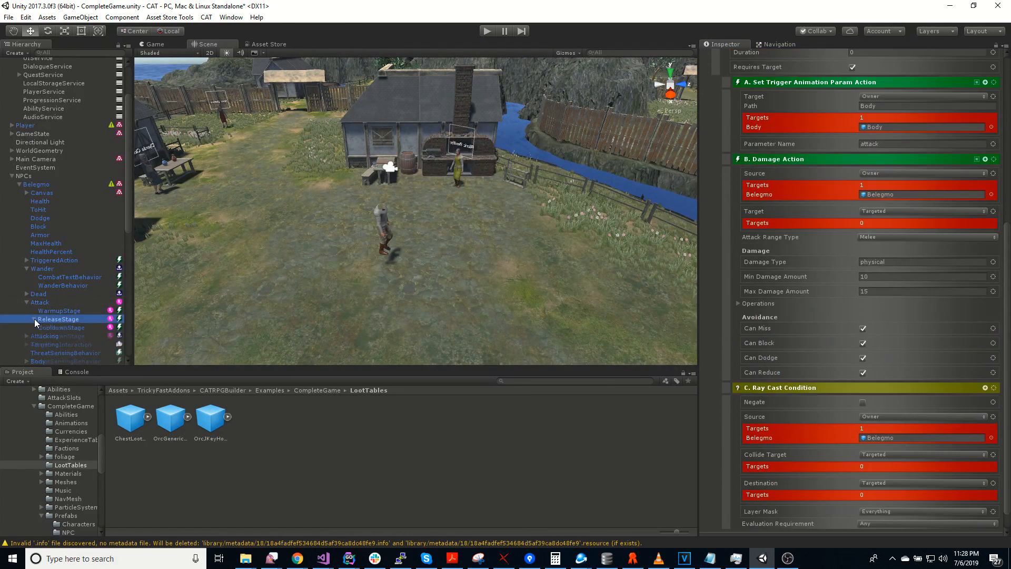
left_click(79, 321)
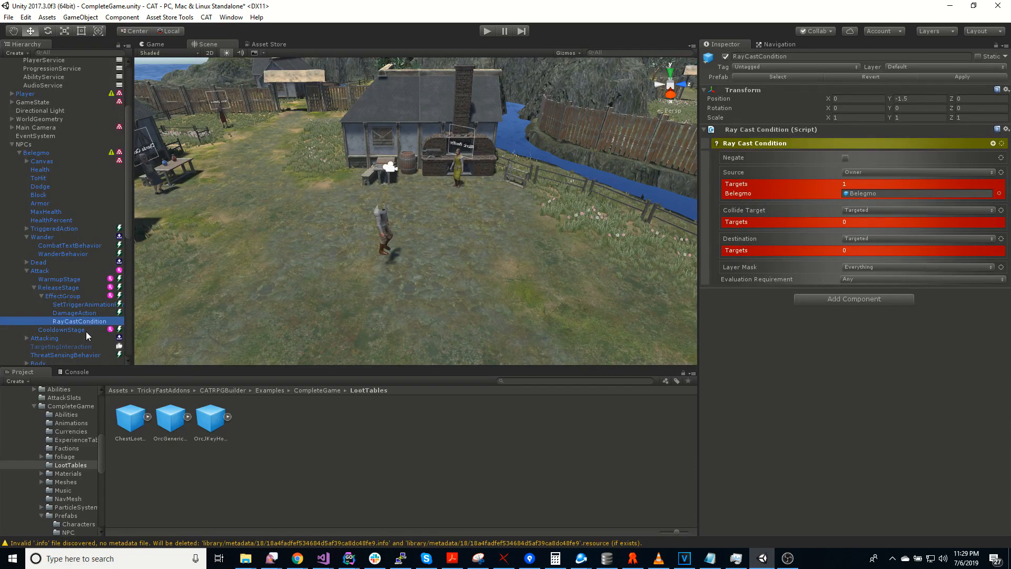
left_click(73, 313)
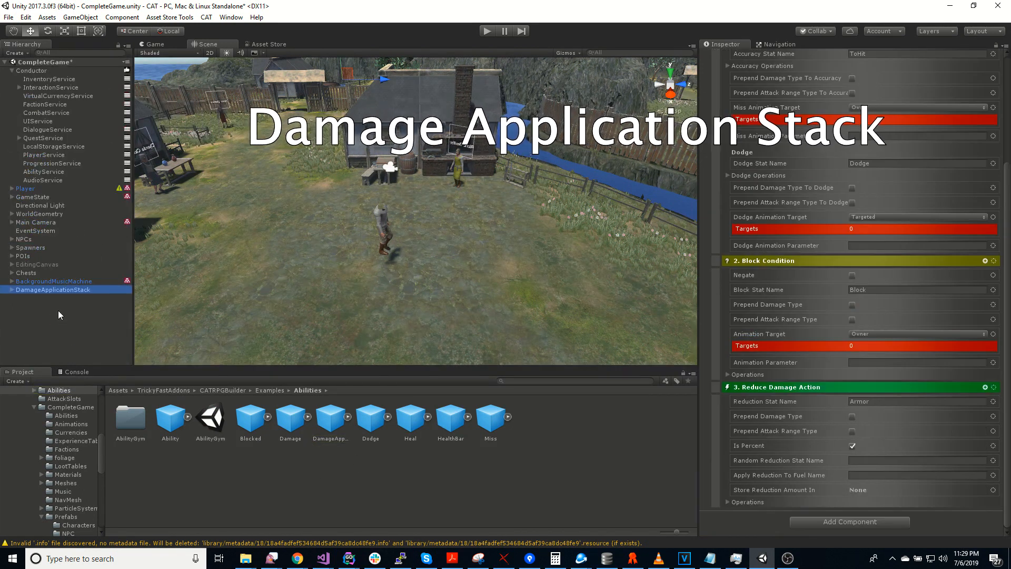
- Inspect the DamageApplicationStack's HitCheckCondition and BlockCondition steps, then the whole stack
left_click(6, 290)
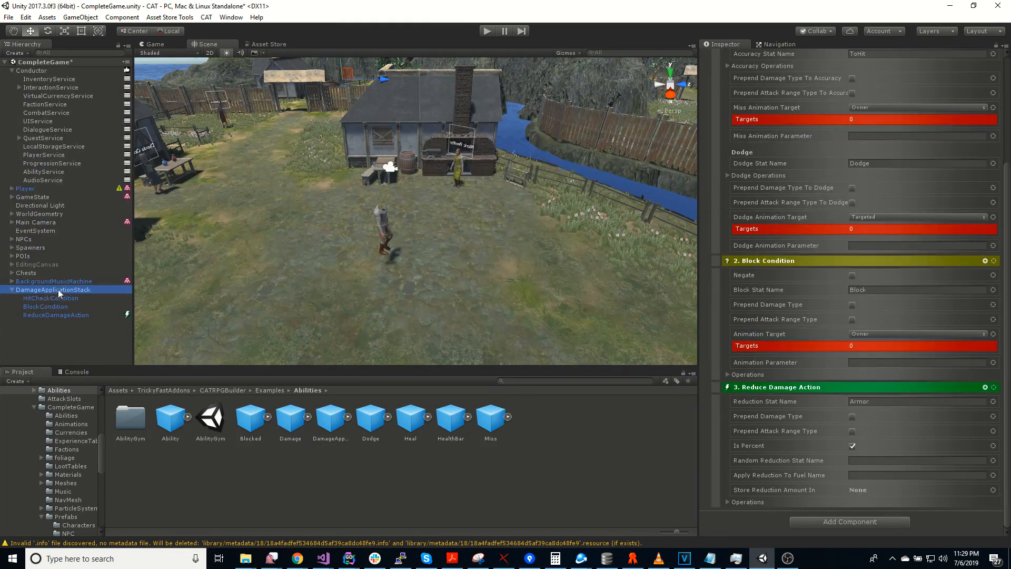
mouse_move(53, 314)
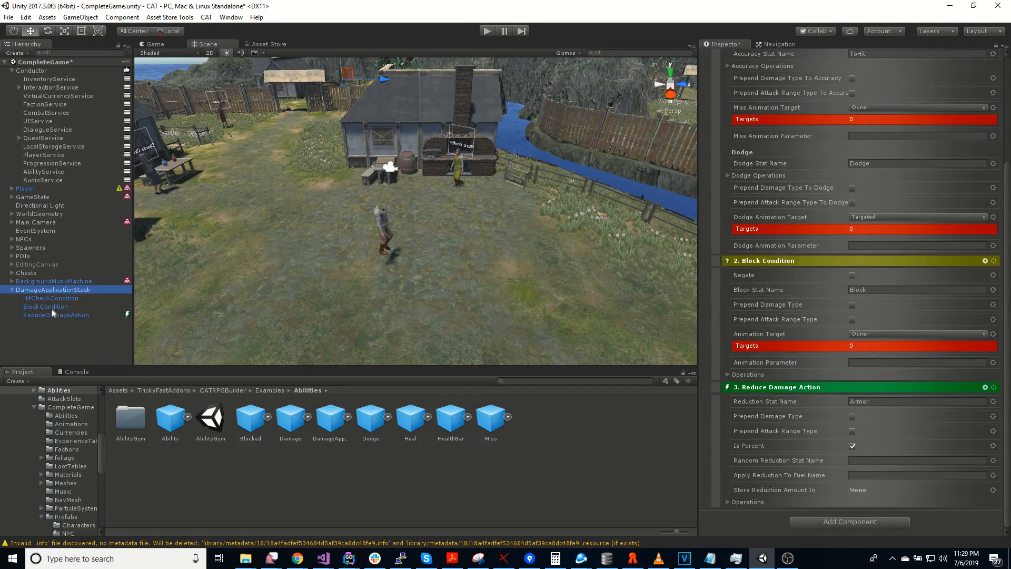
left_click(51, 298)
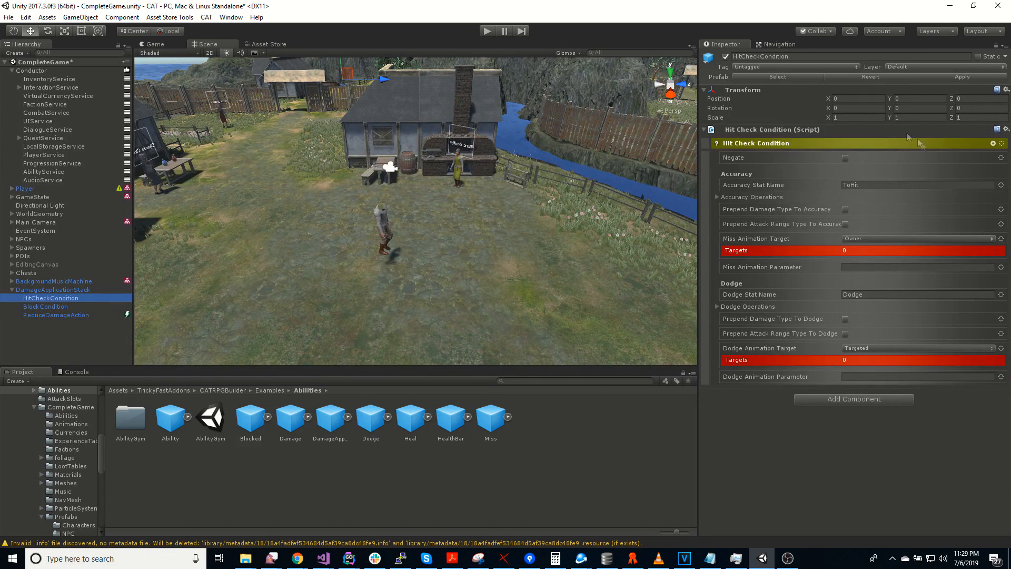
left_click(46, 306)
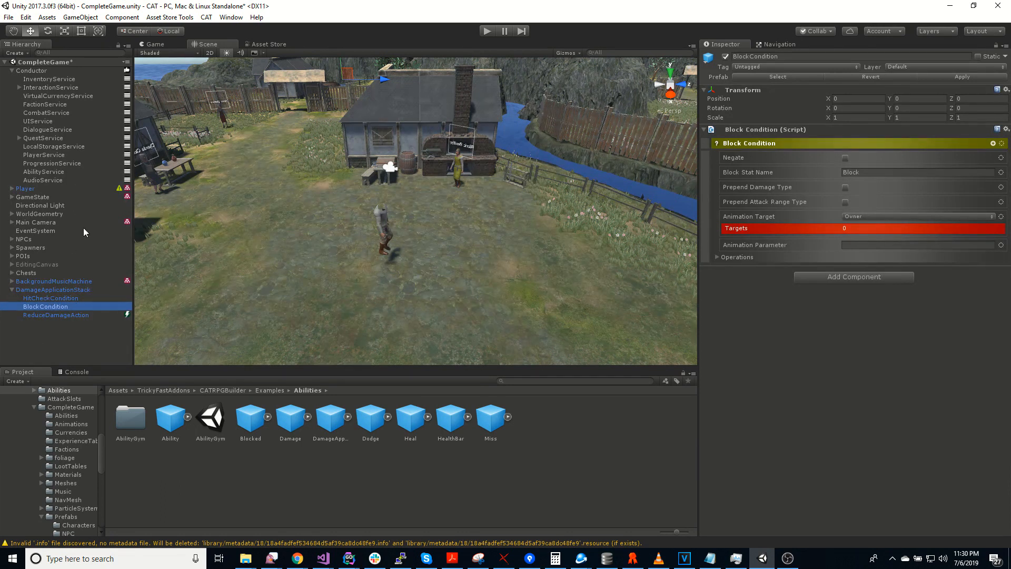
left_click(54, 290)
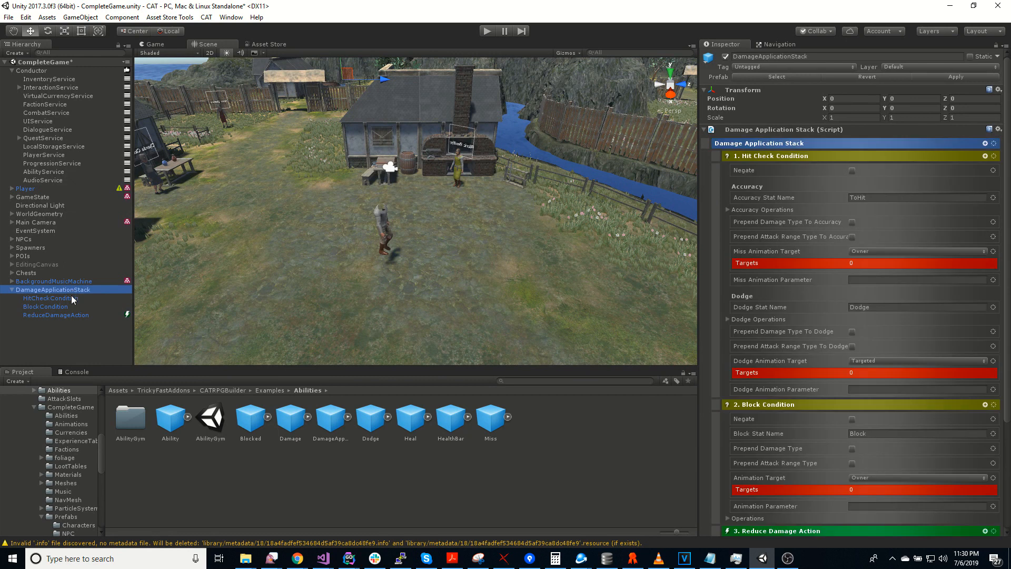
mouse_move(16, 341)
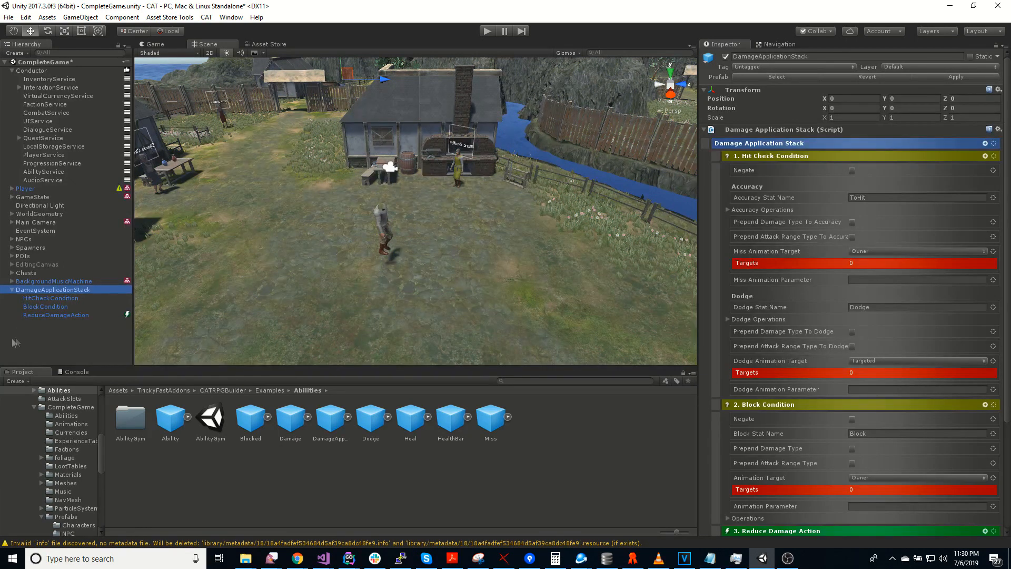
left_click(24, 239)
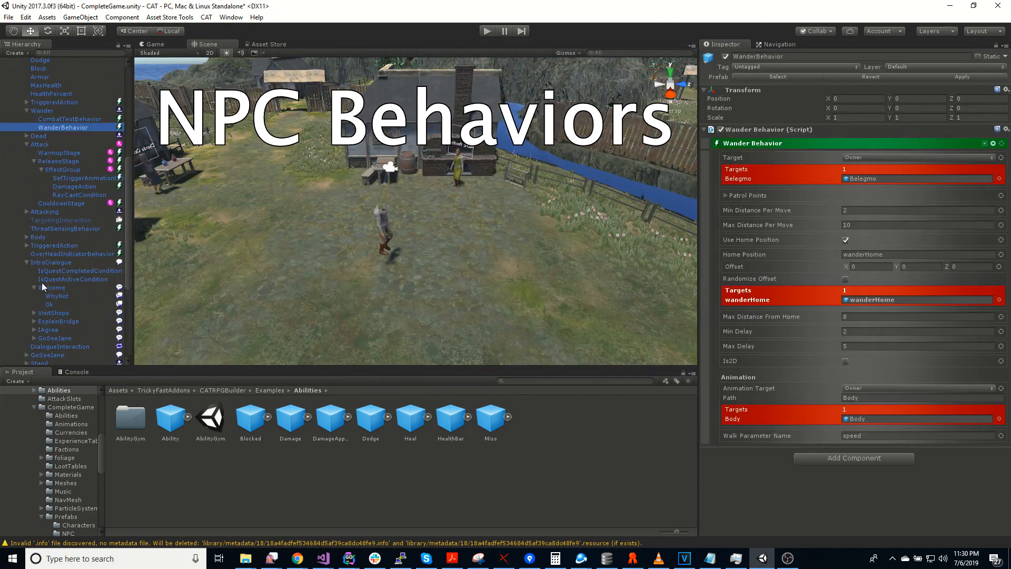
- Show the example's Factions folder listing Barrels, Humans and Orcs
left_click(64, 228)
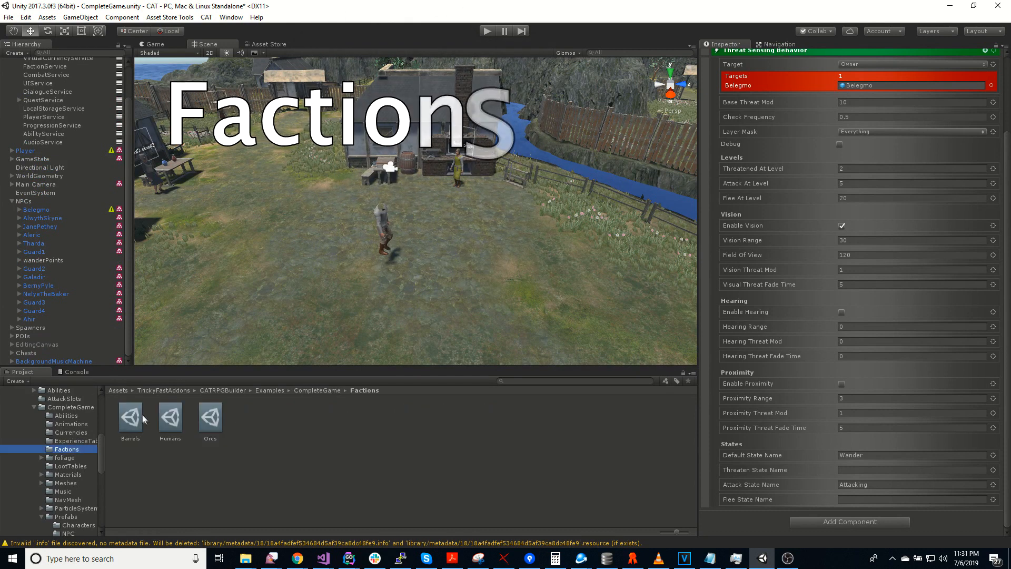
- Inspect the Humans faction's dispositions toward Orcs and Barrels, then the Orcs faction
left_click(170, 416)
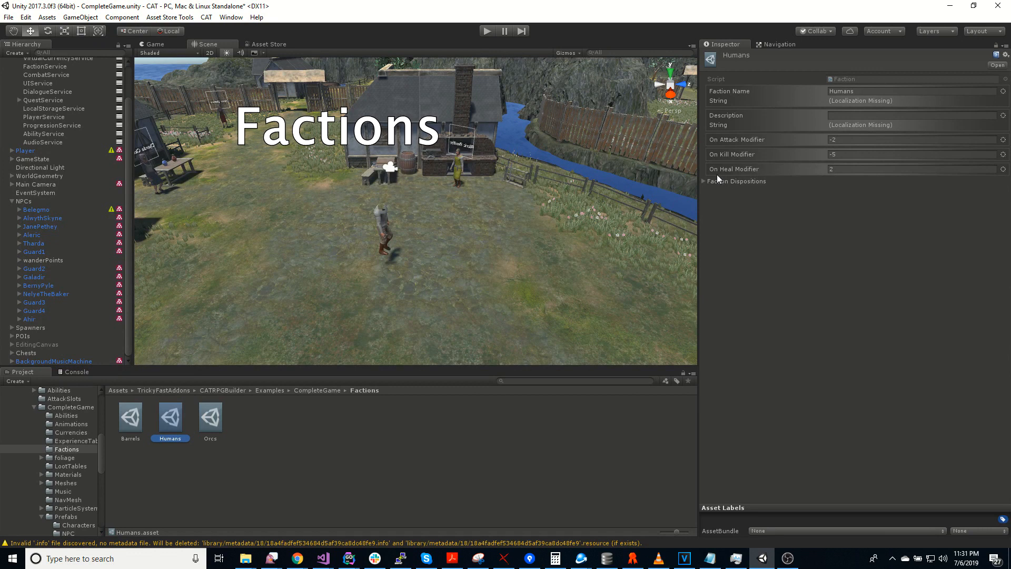
left_click(703, 182)
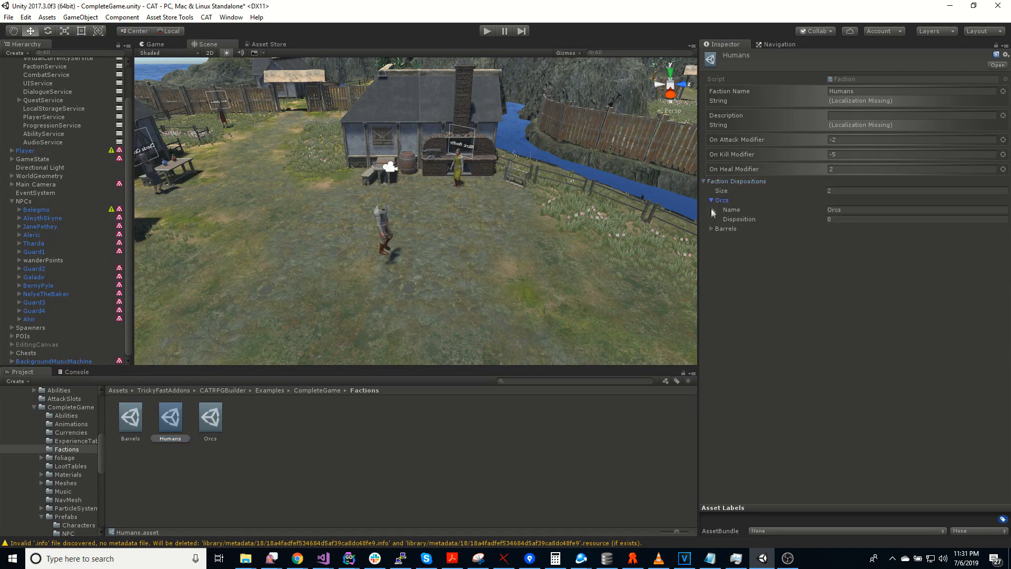
left_click(713, 229)
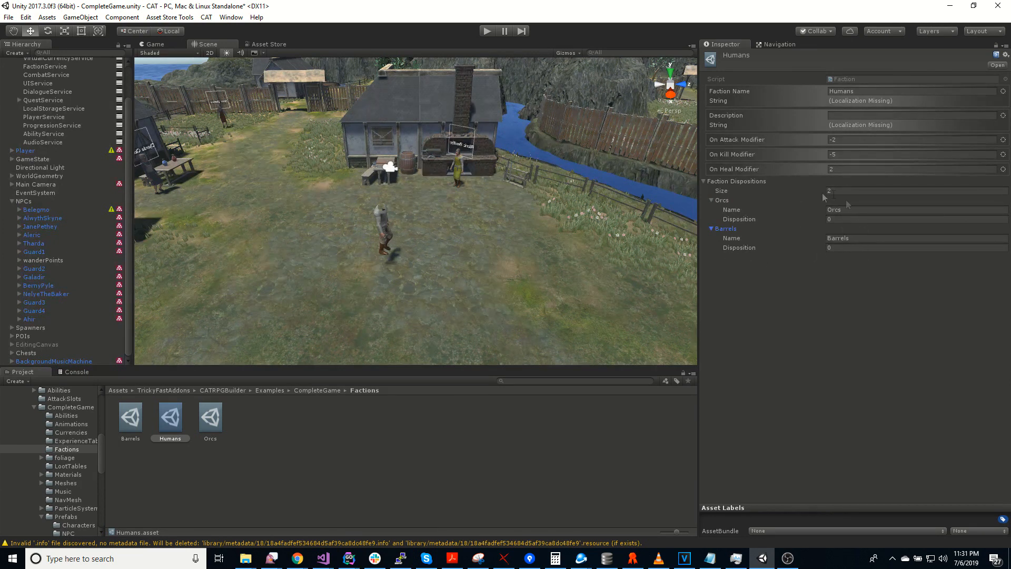
mouse_move(223, 420)
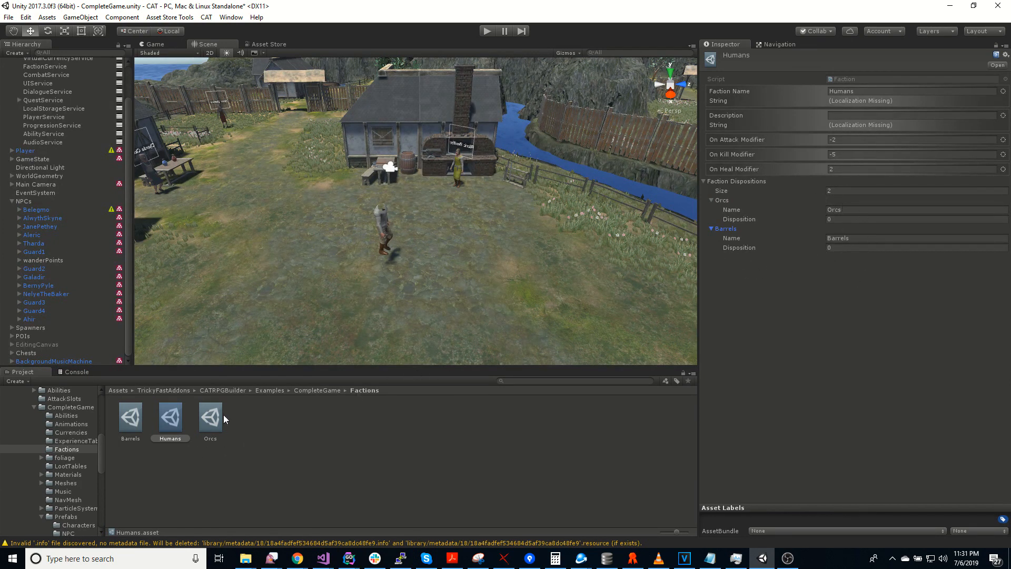
left_click(209, 416)
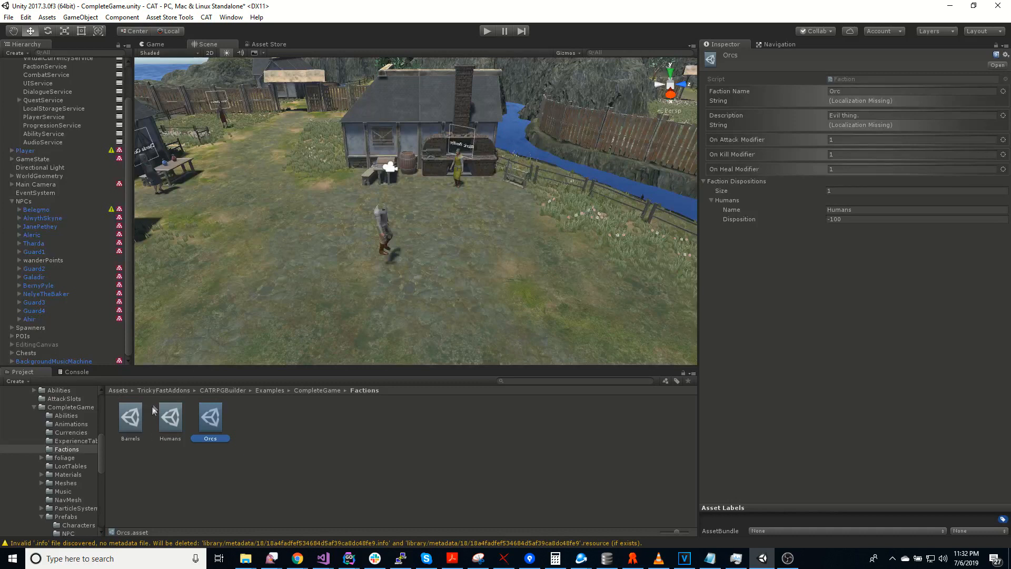
- Select Belegmo and view its Faction Manager (Humans) and Combat Manager components
left_click(35, 209)
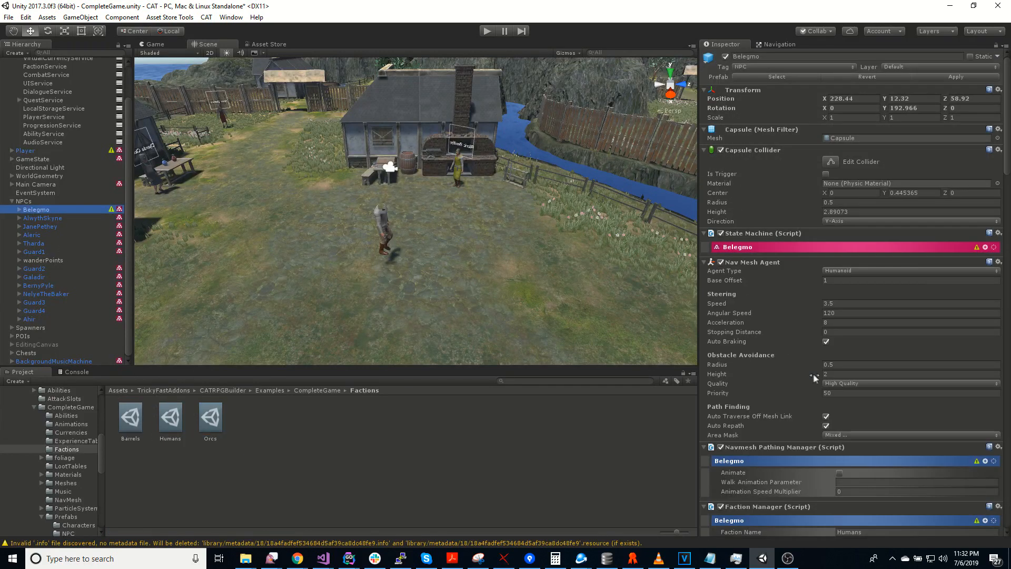
scroll("down", 3)
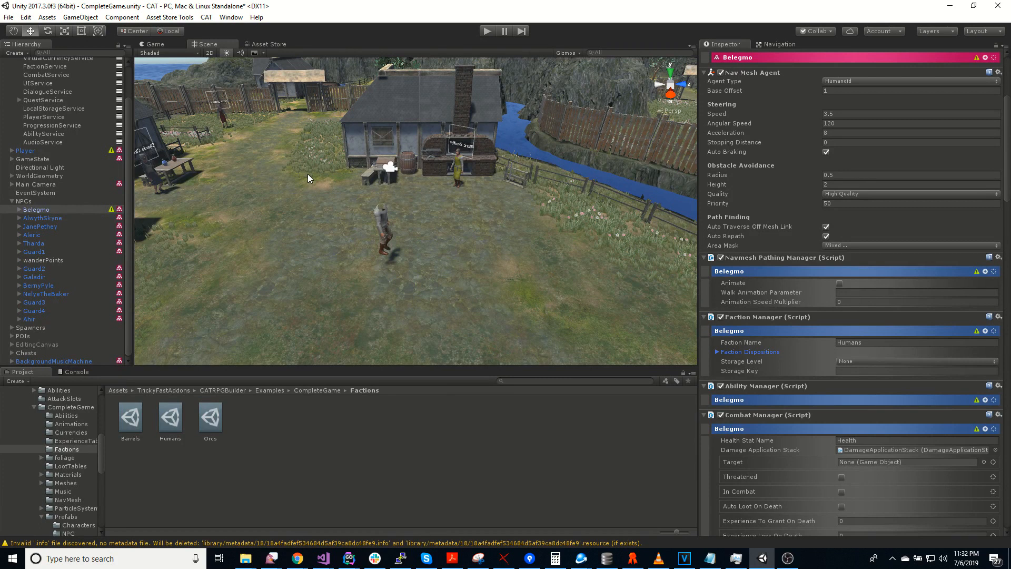
mouse_move(316, 157)
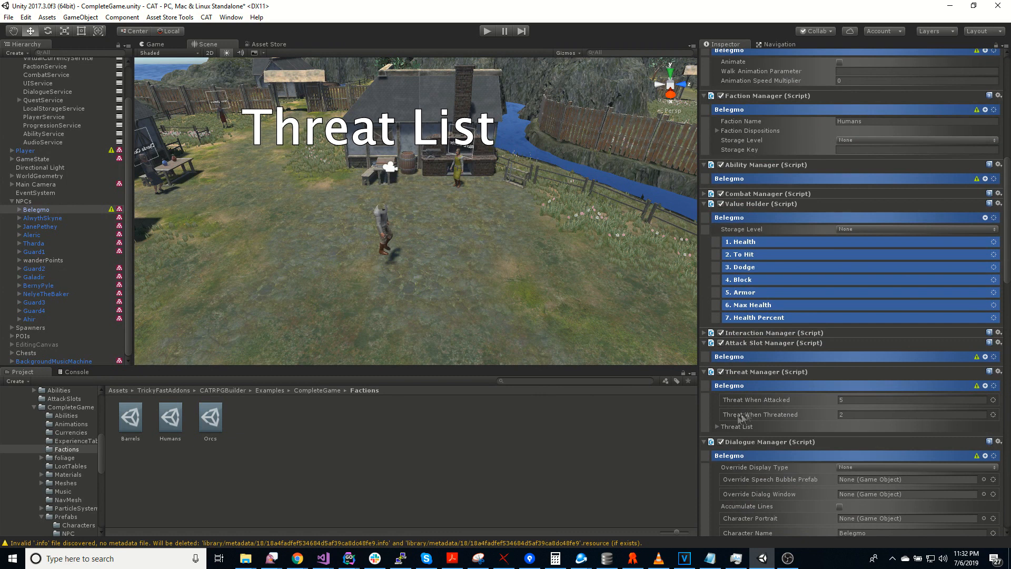
- Expand Belegmo's threat list and review the ThreatSensingBehavior's levels 2, 5, 20 and state names
left_click(734, 427)
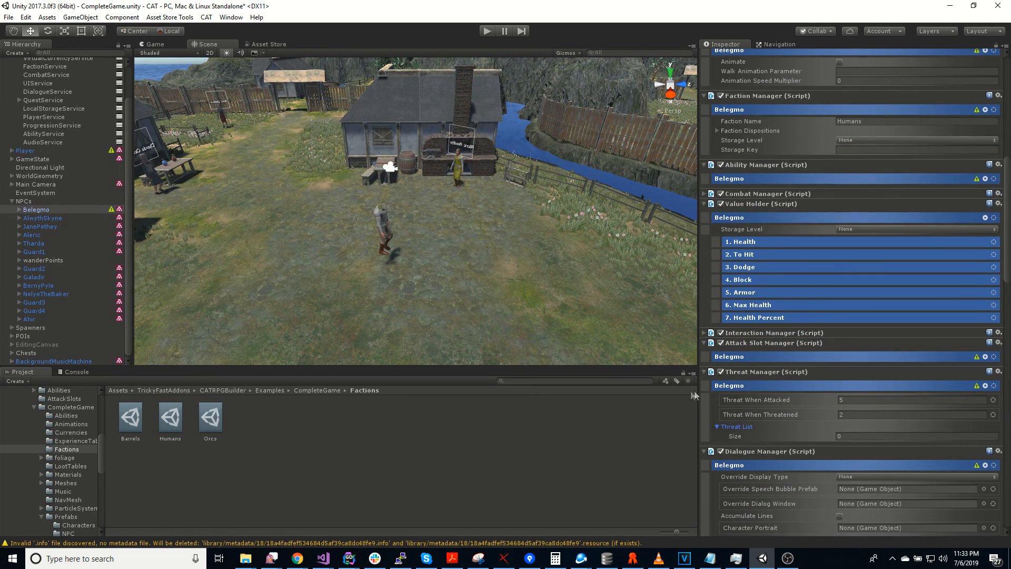
left_click(62, 228)
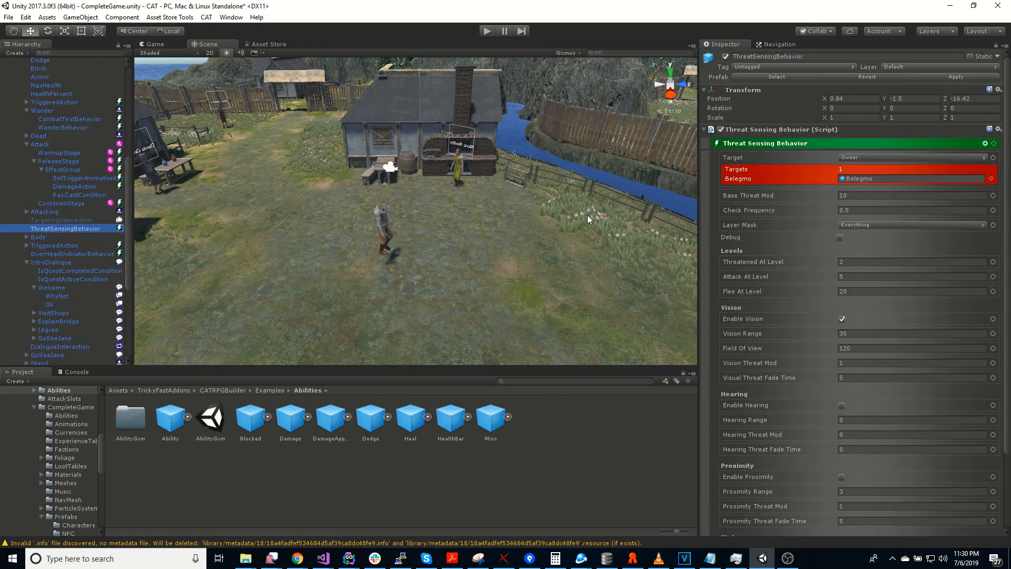
scroll("down", 3)
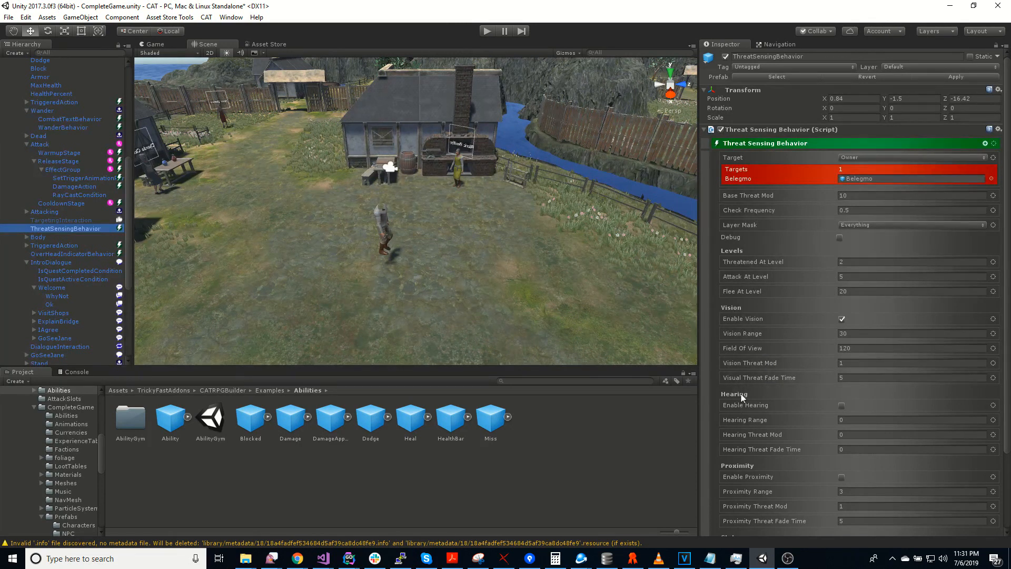
scroll("down", 3)
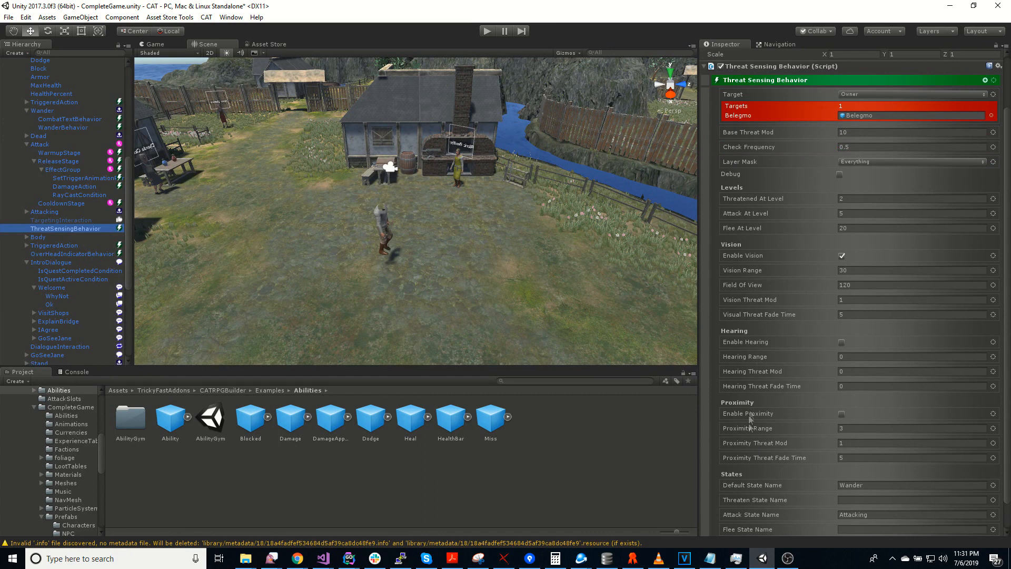
scroll("down", 3)
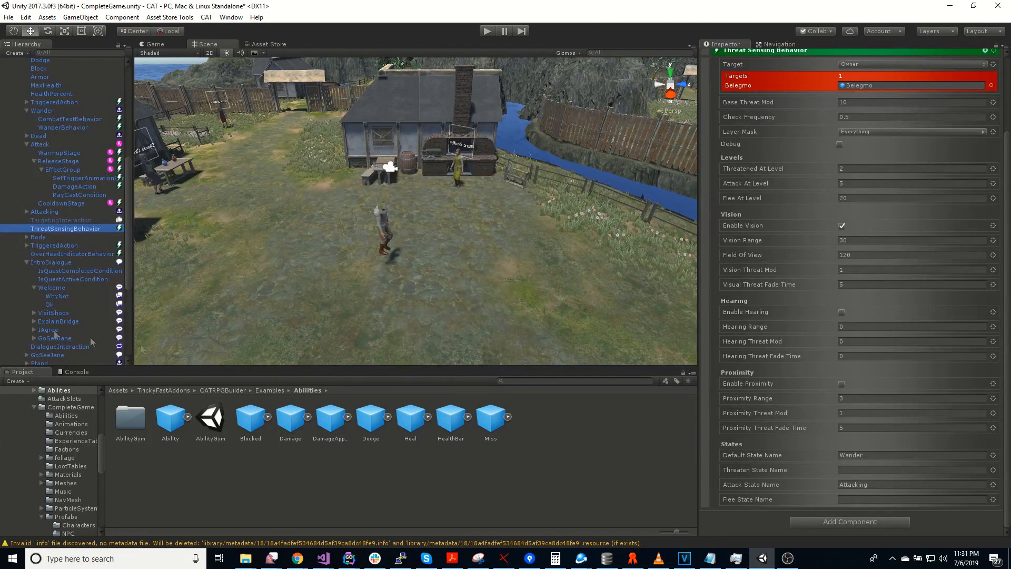